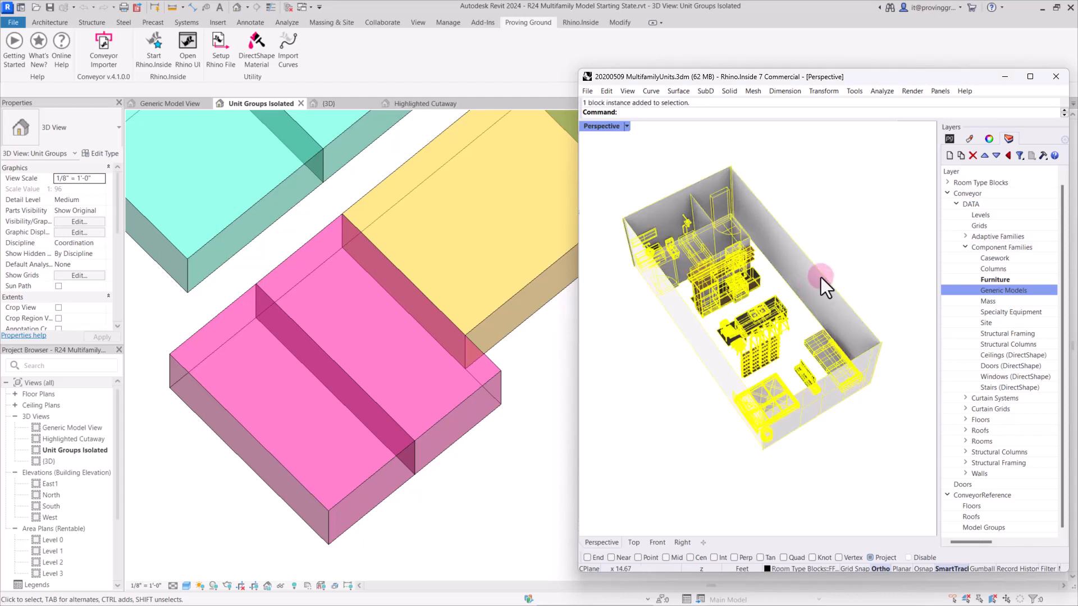
pyautogui.moveTo(753, 423)
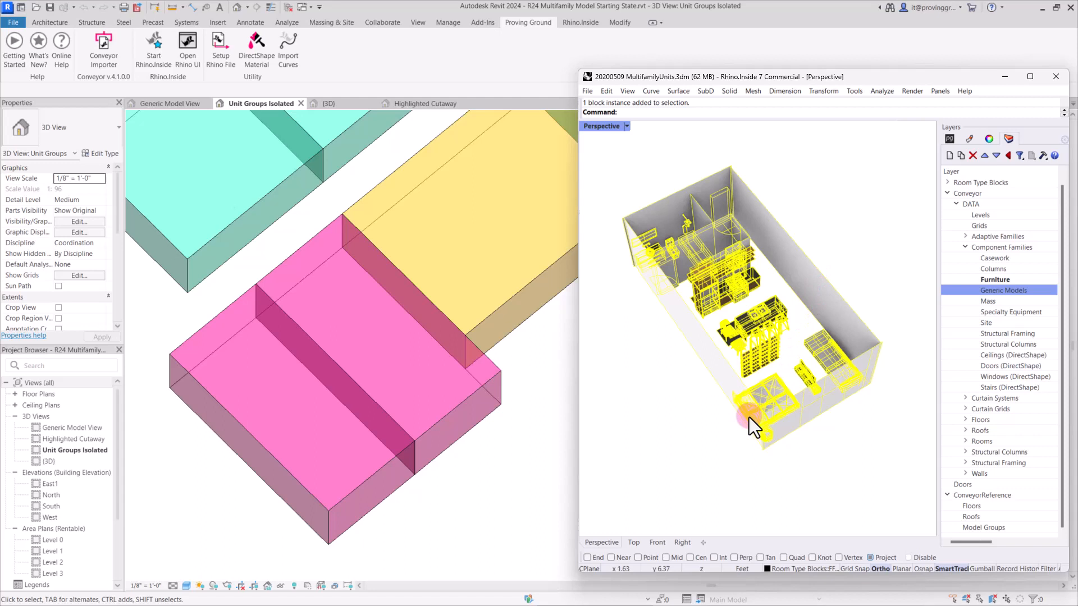
pyautogui.moveTo(797, 355)
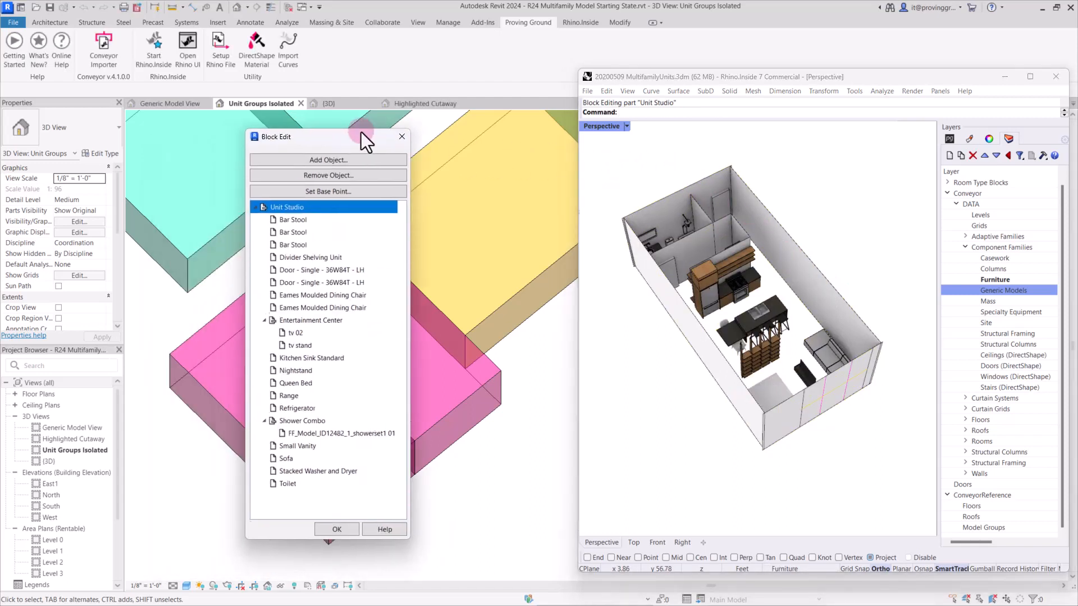
# - Move the Unit Studio block's component list aside in the Block Edit dialog
pyautogui.moveTo(361, 136); pyautogui.dragTo(514, 110)
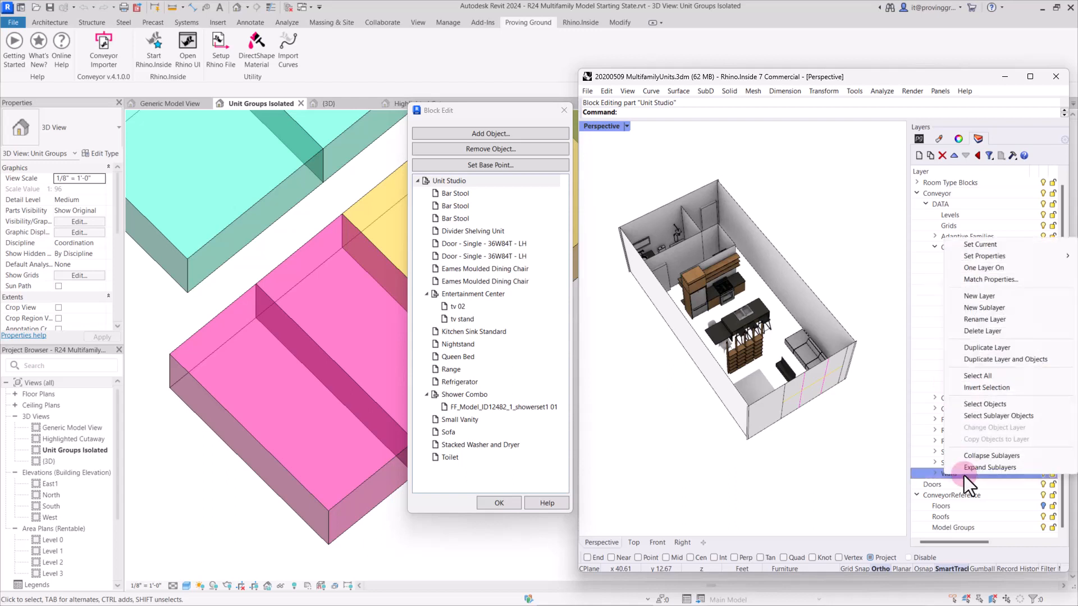
pyautogui.moveTo(999, 416)
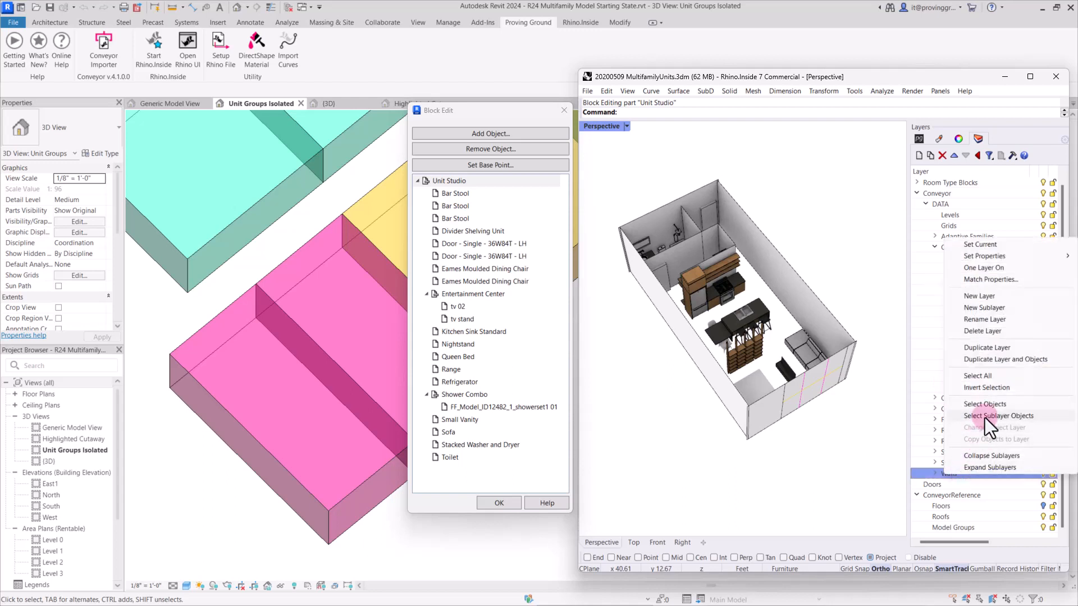
# - Select the Walls layer objects: two surfaces and eight extrusions of the Unit Studio
pyautogui.click(999, 415)
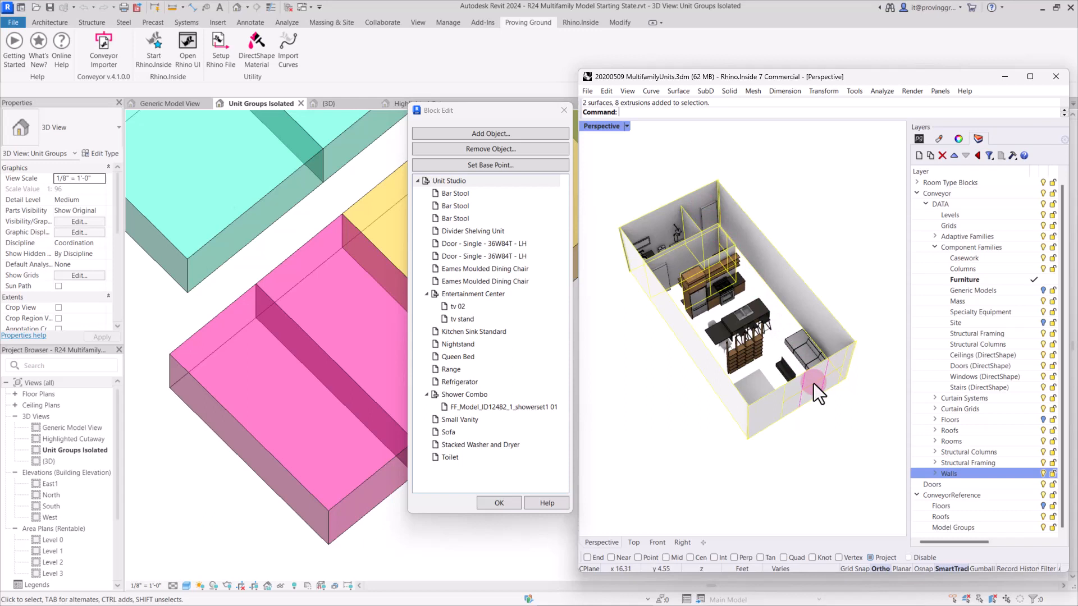
pyautogui.moveTo(815, 386)
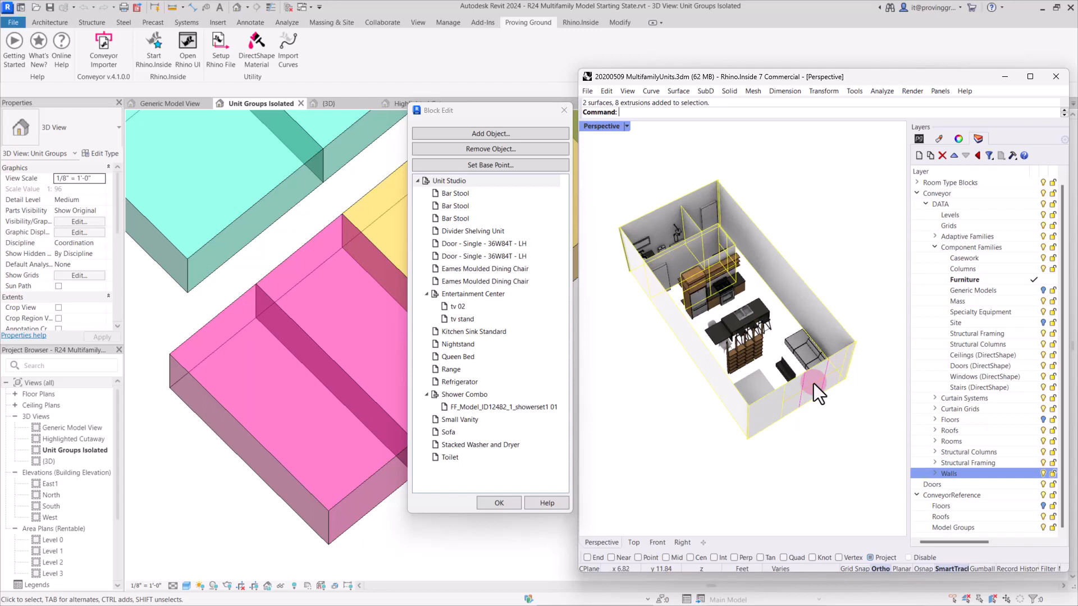
pyautogui.moveTo(818, 392)
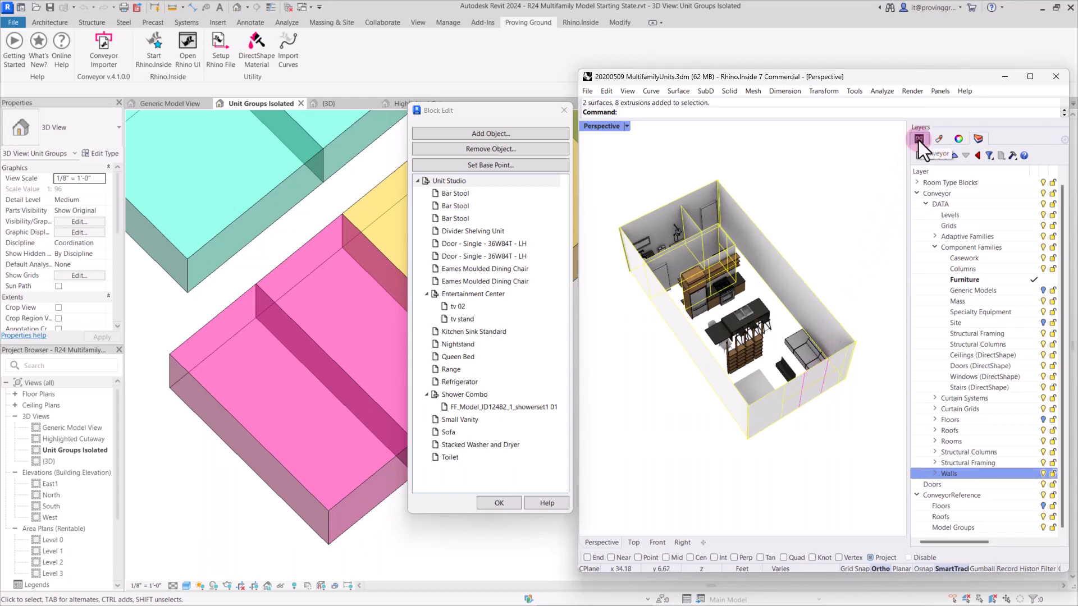
# - Dock the floating Conveyor panel into the right-hand panel area beside Layers
pyautogui.click(919, 139)
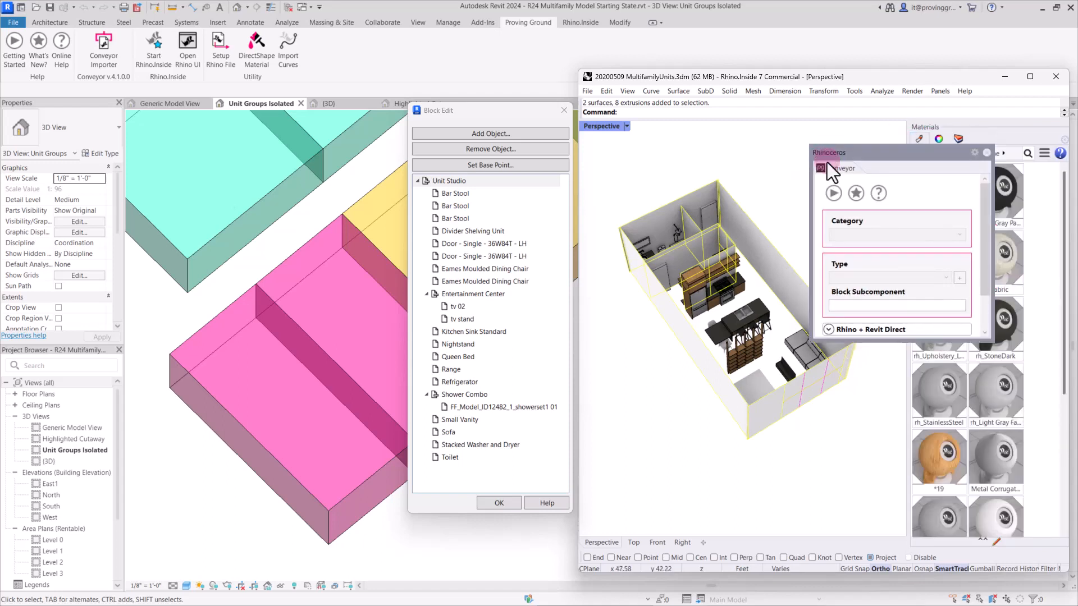
pyautogui.moveTo(894, 152); pyautogui.dragTo(754, 120)
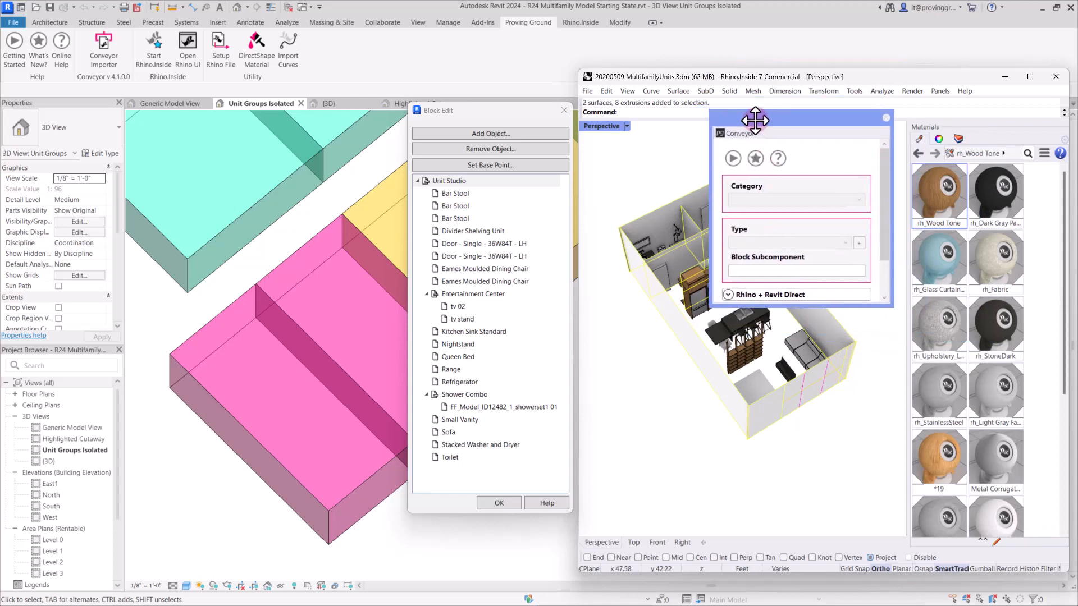
pyautogui.moveTo(754, 118); pyautogui.dragTo(782, 135)
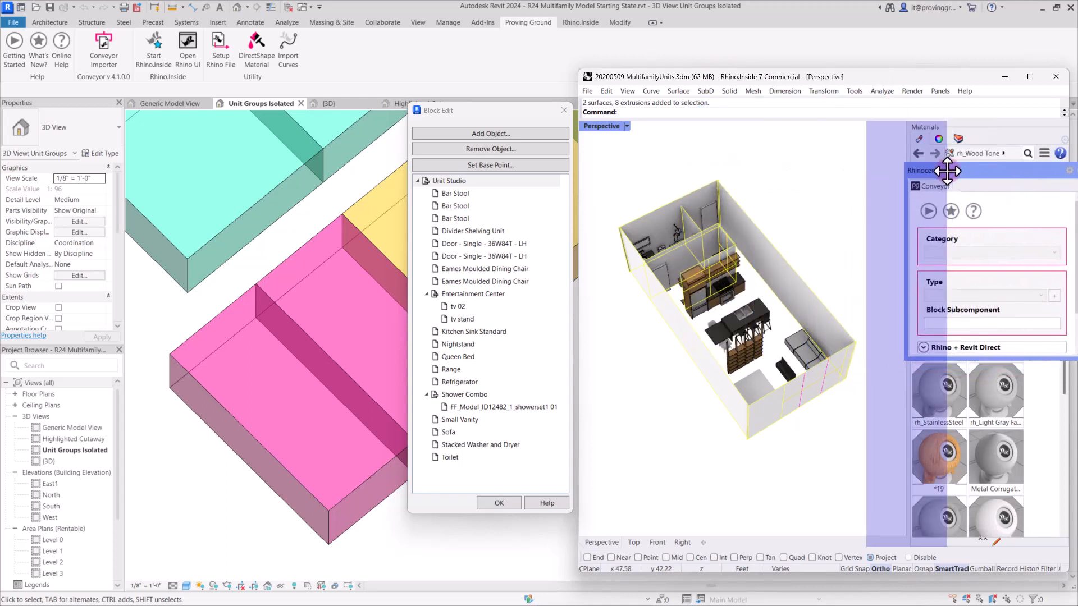
pyautogui.moveTo(946, 171); pyautogui.dragTo(890, 206)
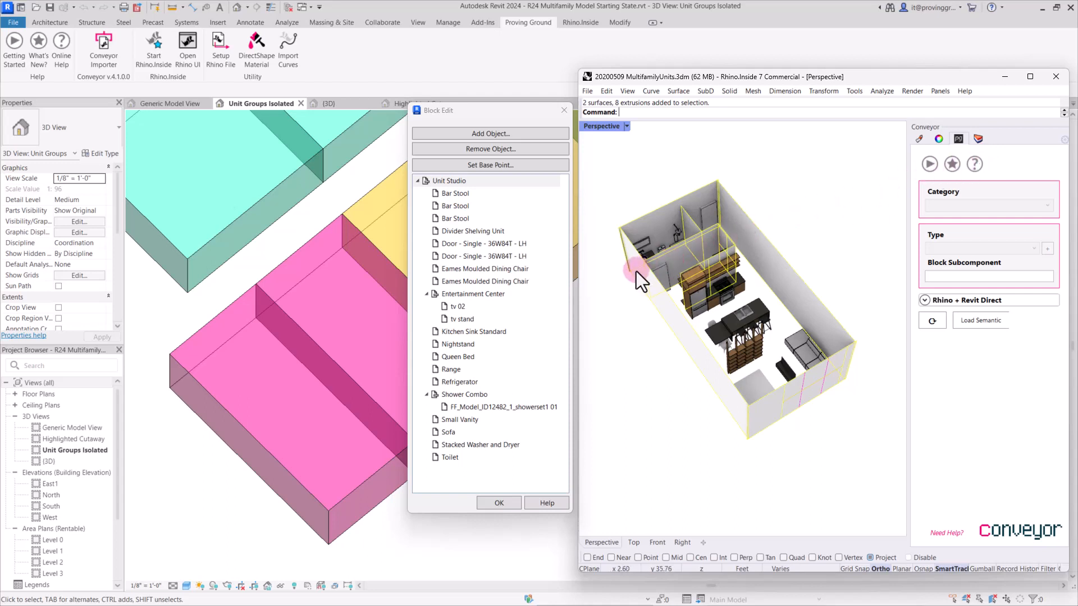
pyautogui.moveTo(843, 202)
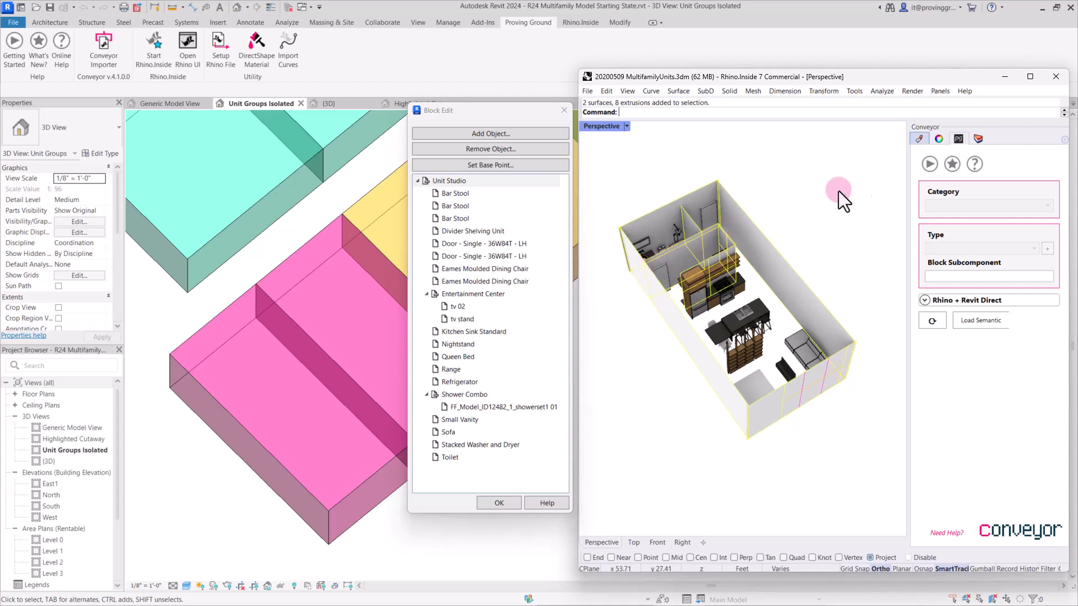
pyautogui.click(975, 138)
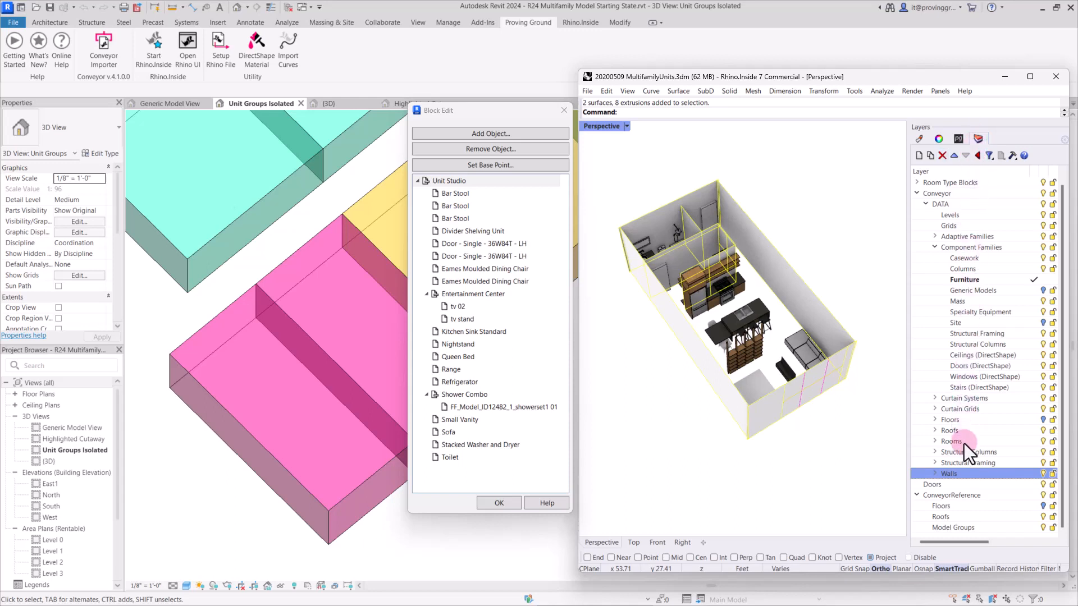
pyautogui.moveTo(973, 437)
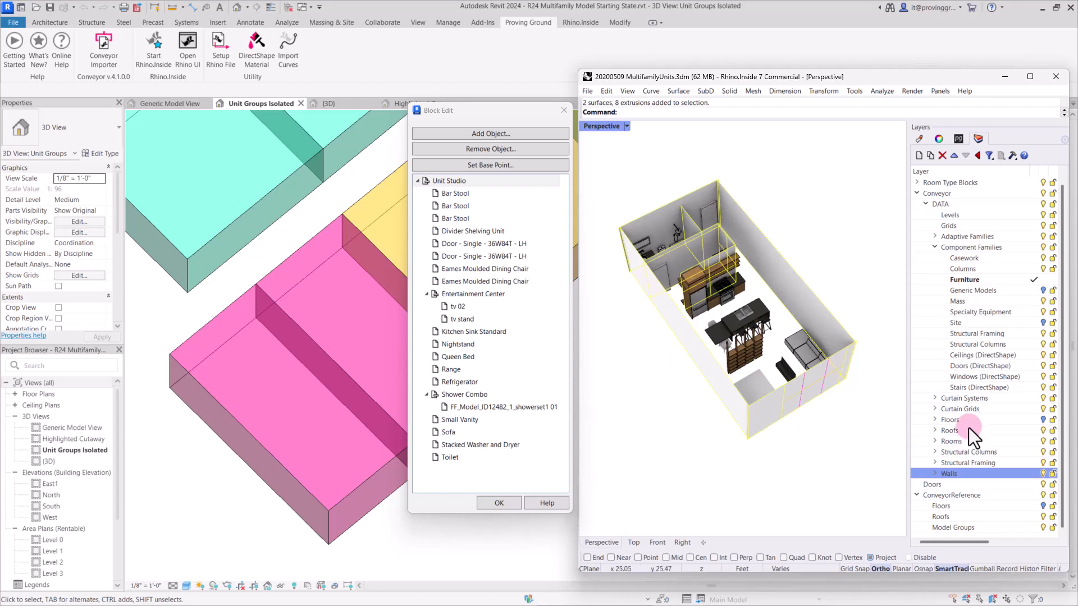
pyautogui.moveTo(1032, 233)
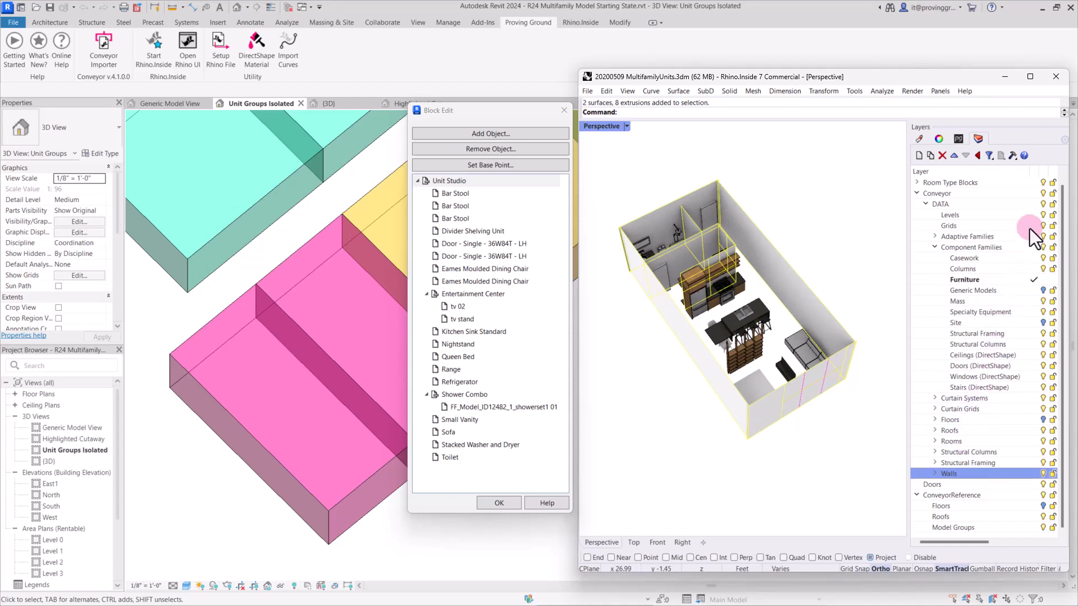
# - Set Grids as the current layer and bring the Conveyor panel back to front
pyautogui.click(949, 226)
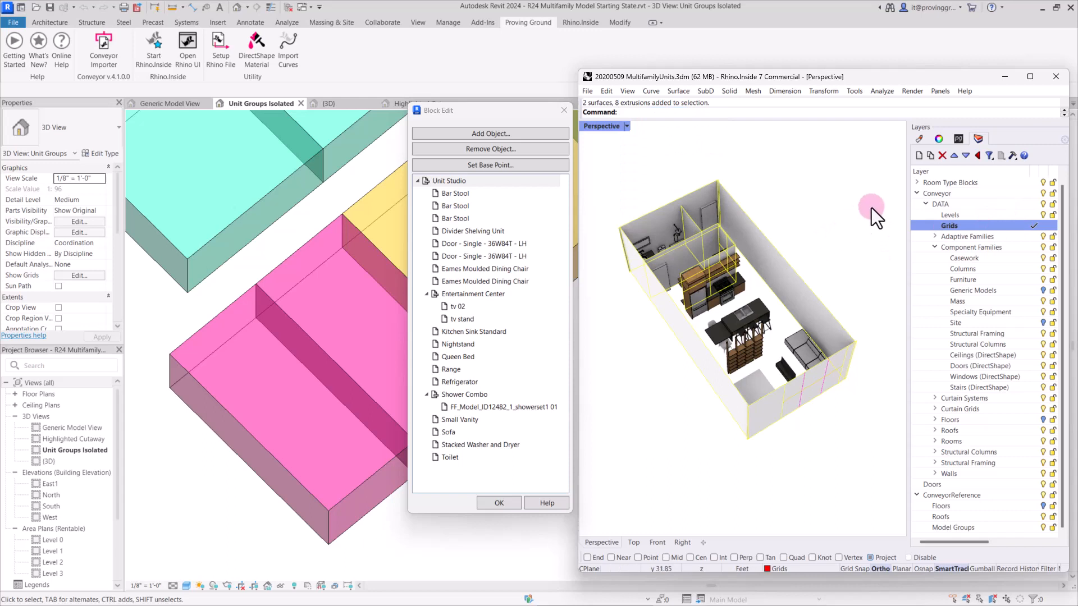
pyautogui.click(958, 138)
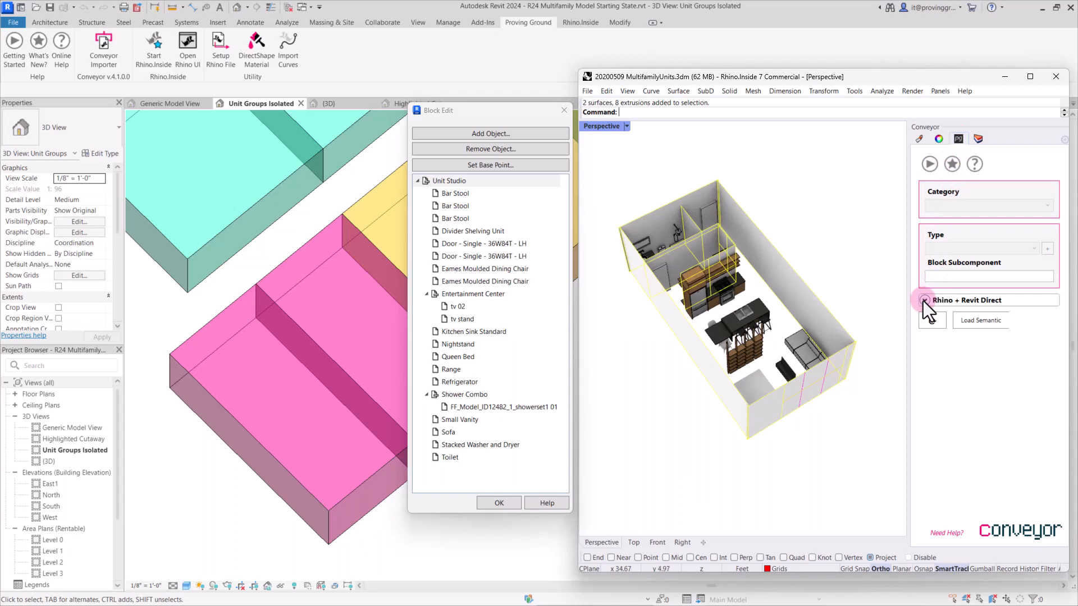
pyautogui.moveTo(925, 303)
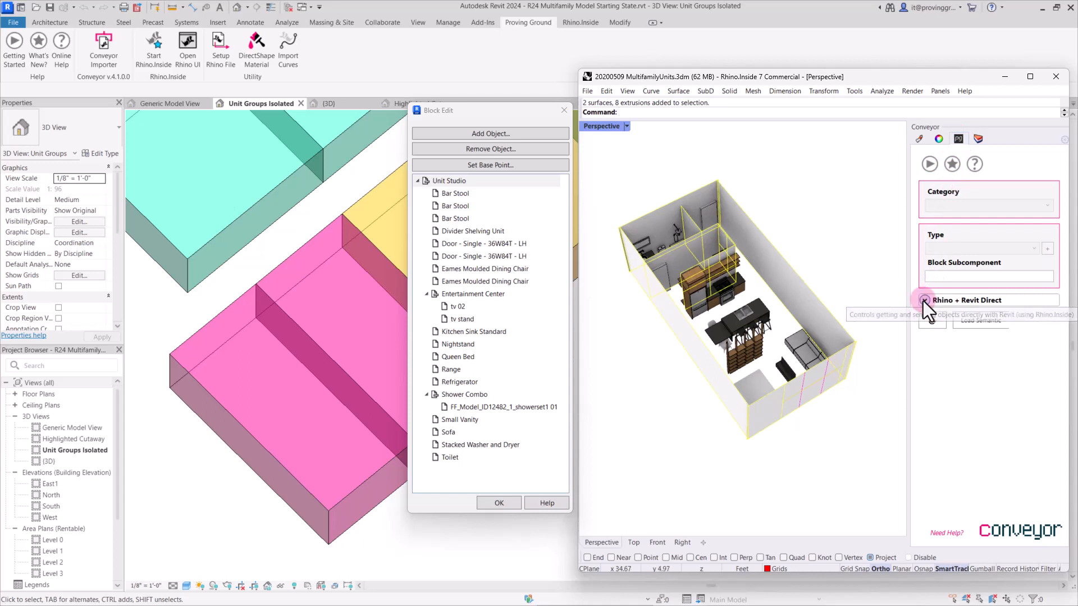
# - Expand Rhino + Revit Direct settings to show Wall Location and Family Import options
pyautogui.click(924, 300)
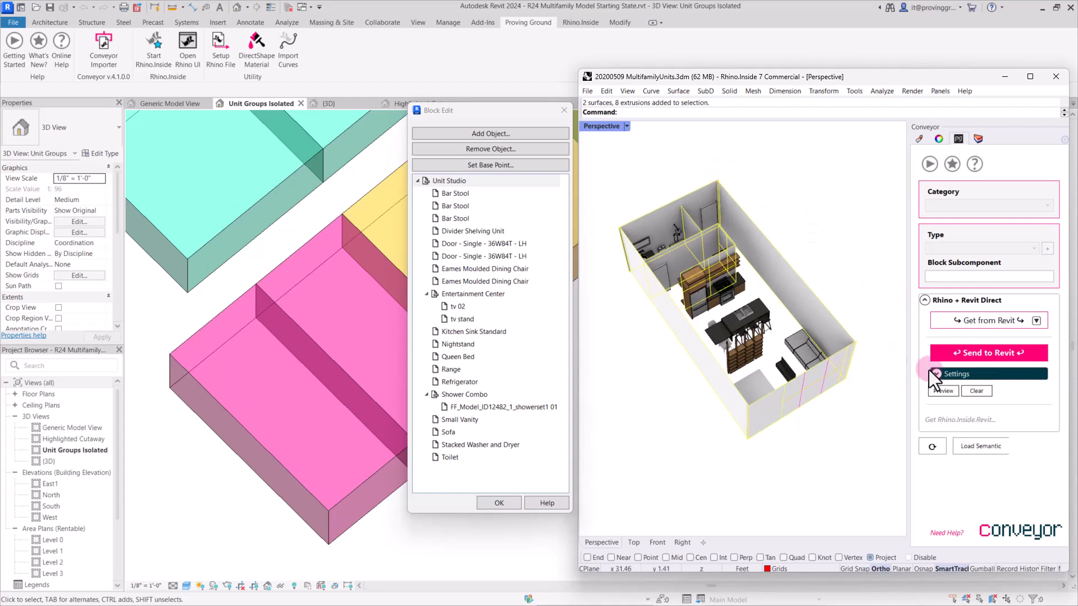
pyautogui.click(936, 373)
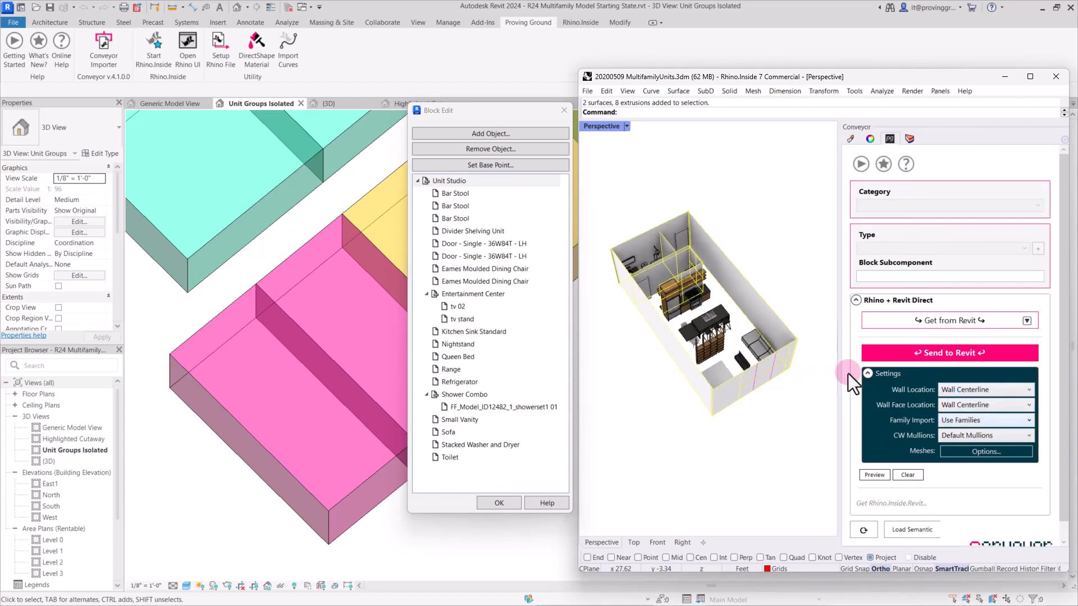
pyautogui.moveTo(957, 420)
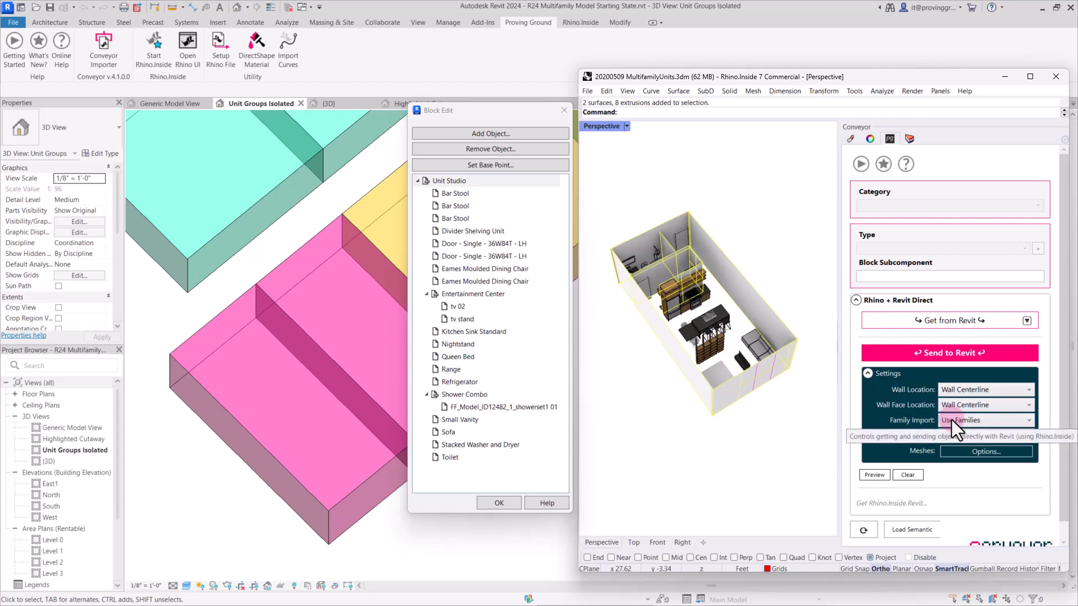
pyautogui.click(986, 420)
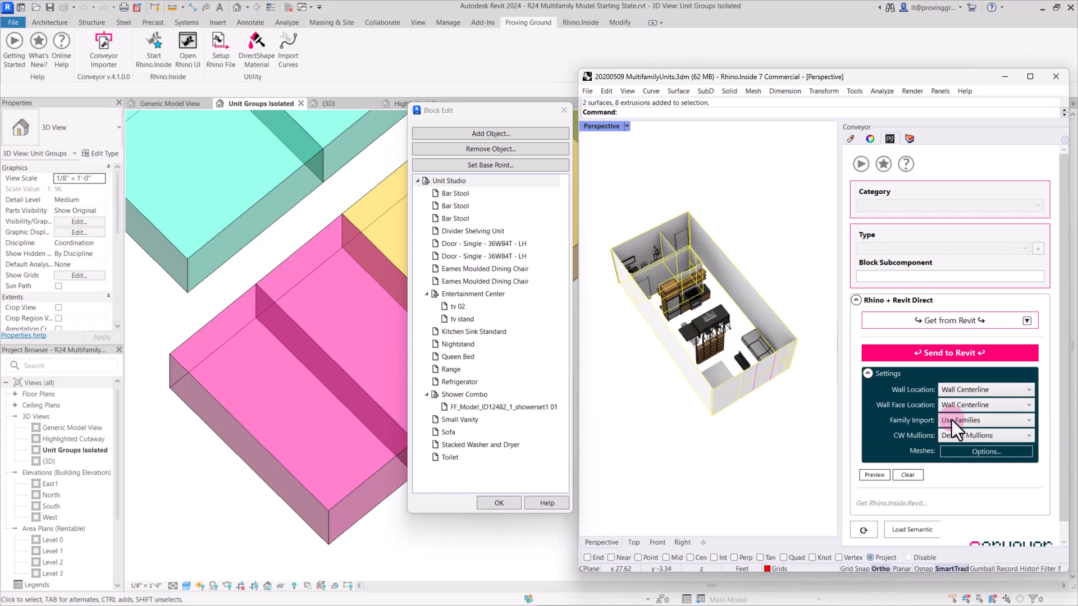
pyautogui.moveTo(947, 399)
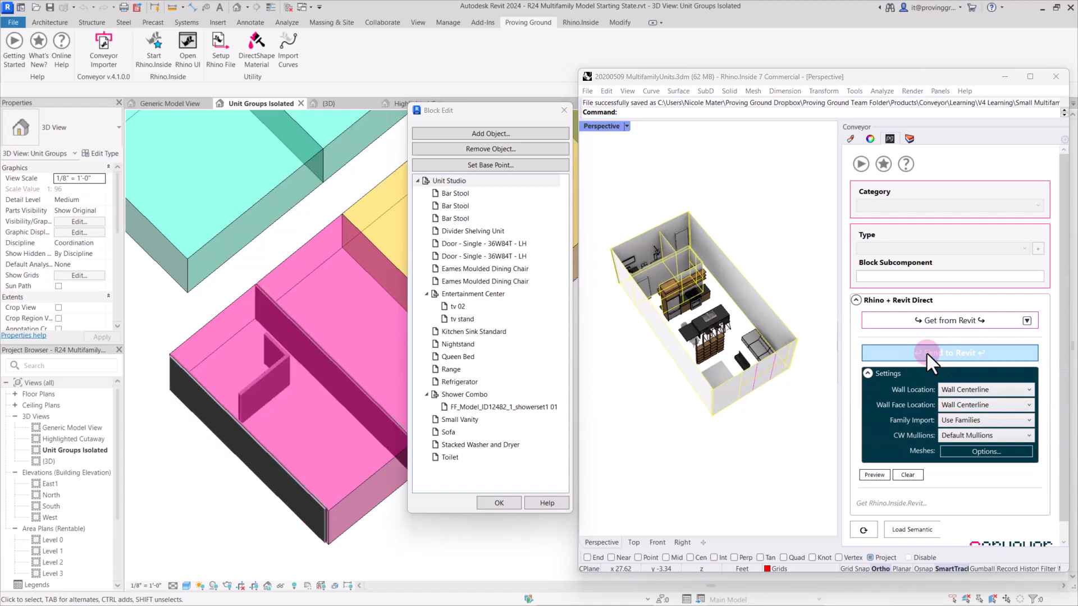
# - Send the selected studio walls to Revit, creating partitions and a storefront wall
pyautogui.click(949, 353)
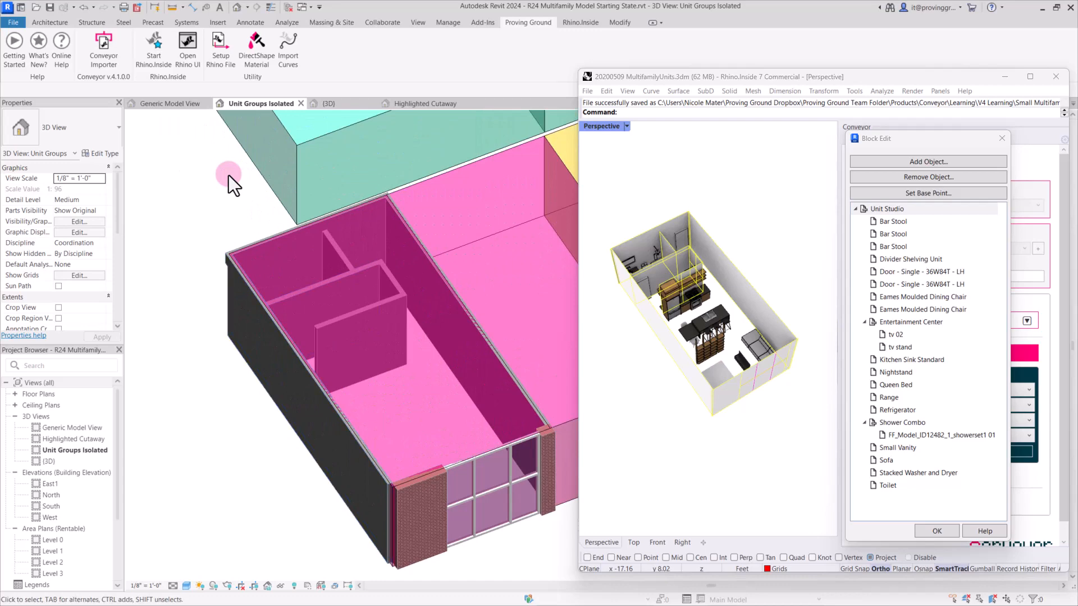
pyautogui.moveTo(624, 272)
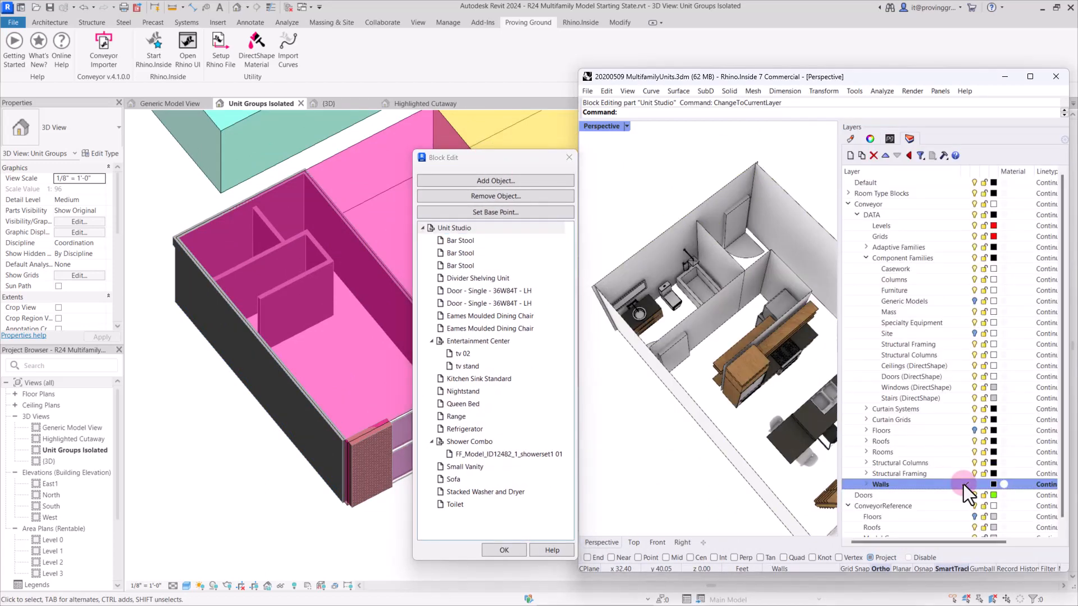
# - Orbit to the studio door and make Doors (DirectShape) the current layer
pyautogui.click(739, 245)
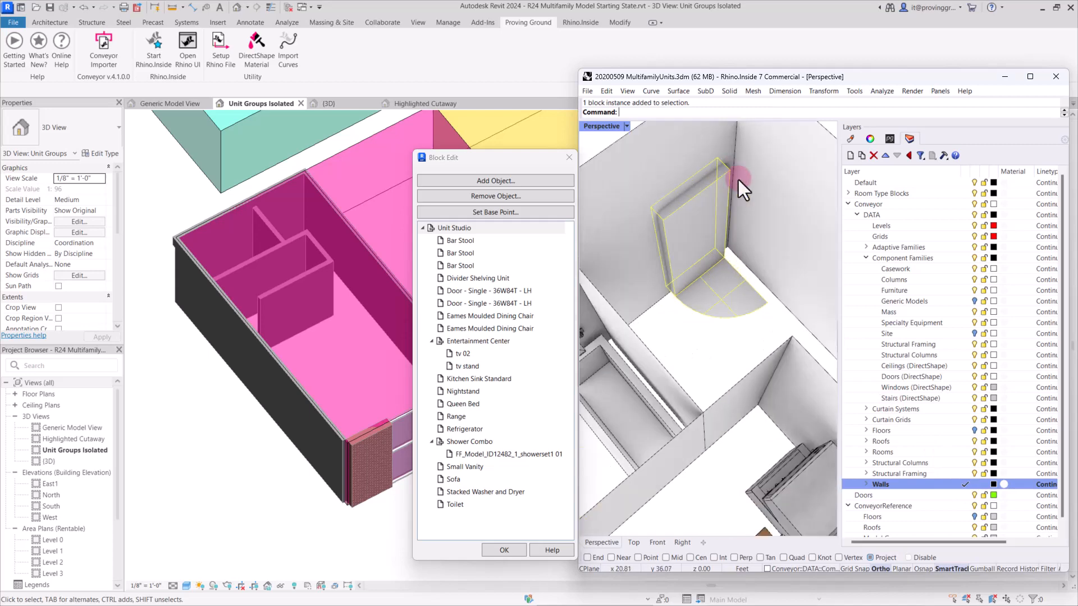
pyautogui.moveTo(742, 189); pyautogui.dragTo(694, 361)
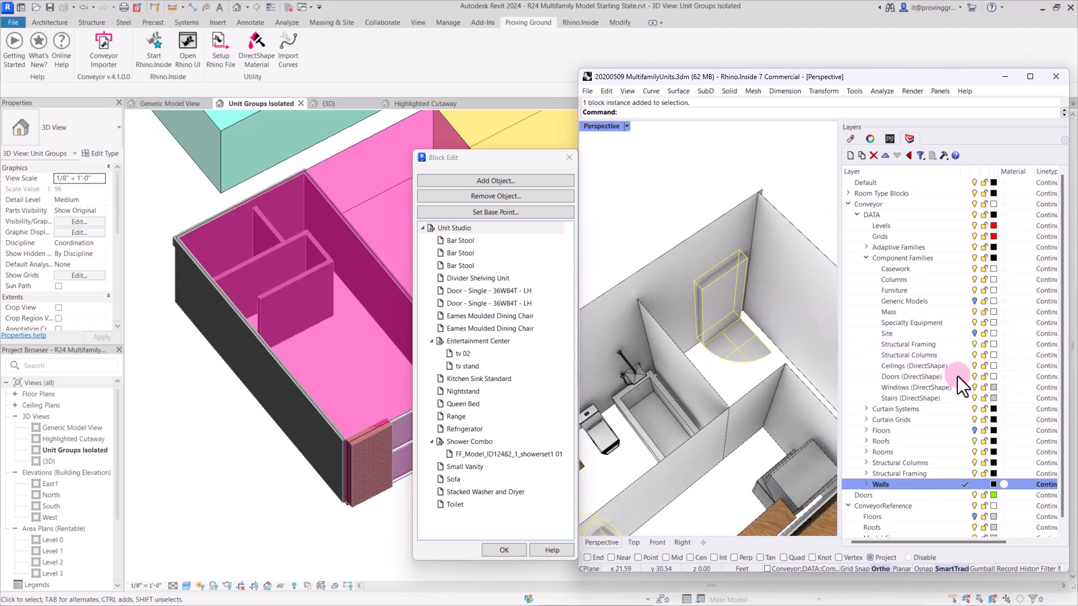
pyautogui.click(911, 377)
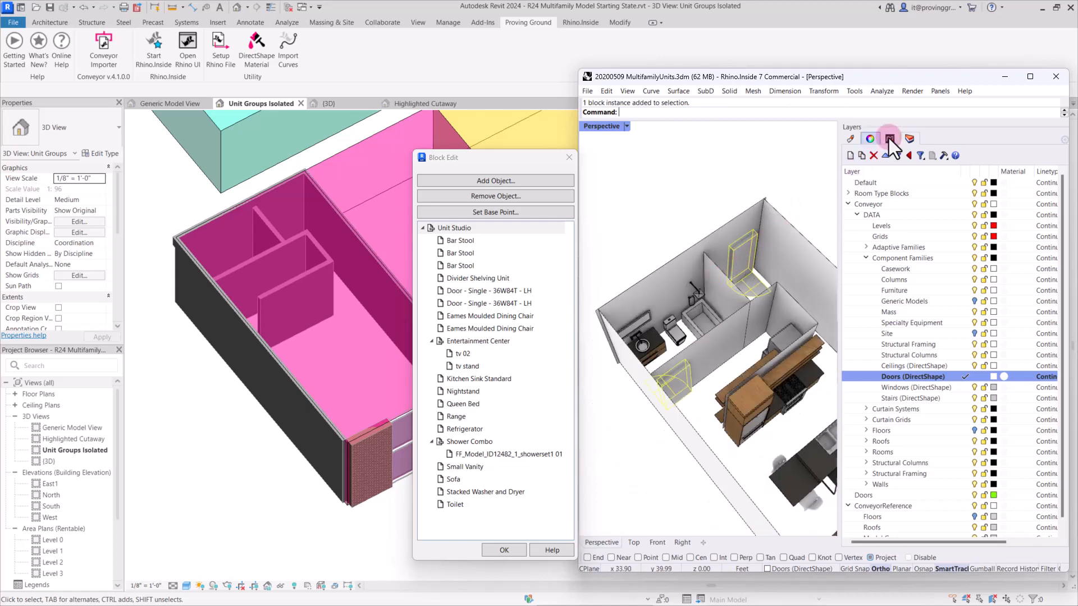
pyautogui.click(889, 139)
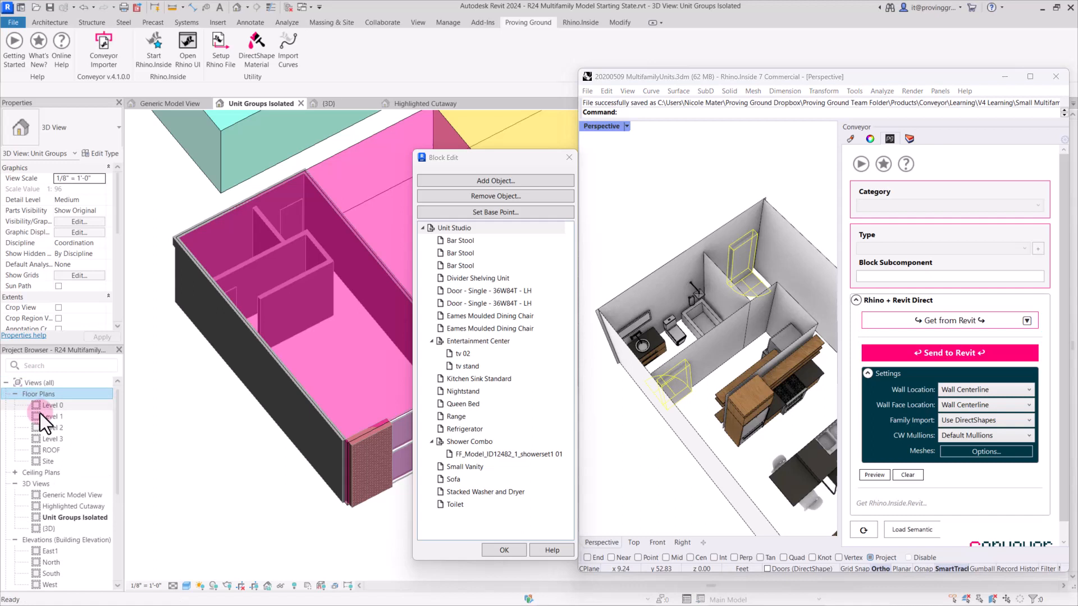
# - Open the Level 1 floor plan from the Project Browser
pyautogui.doubleClick(52, 417)
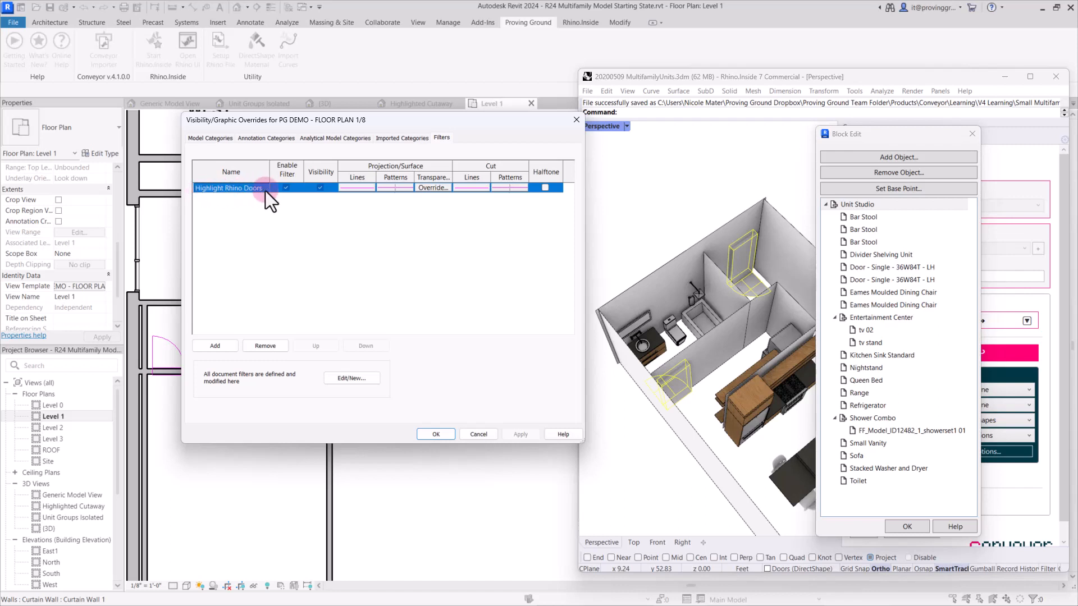
# - Review the Highlight Rhino Doors filter and confirm the PG DEMO - FLOOR PLAN 1/8 template
pyautogui.click(286, 187)
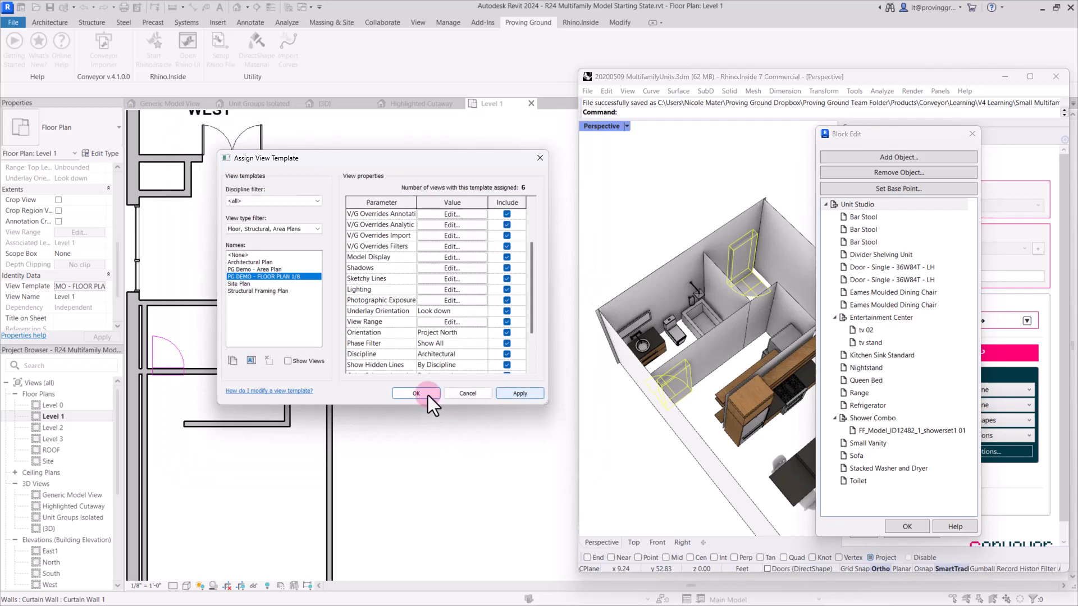
pyautogui.click(416, 393)
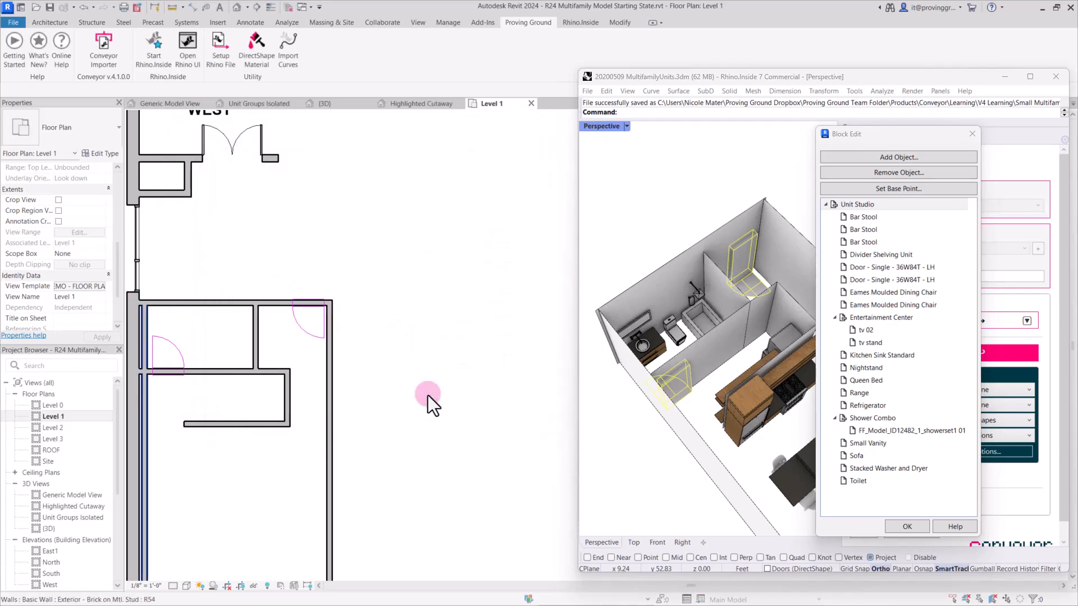
# - Inspect a Rhino door, then place a Single-Flush 36" x 84" door in the upper room's wall
pyautogui.click(429, 399)
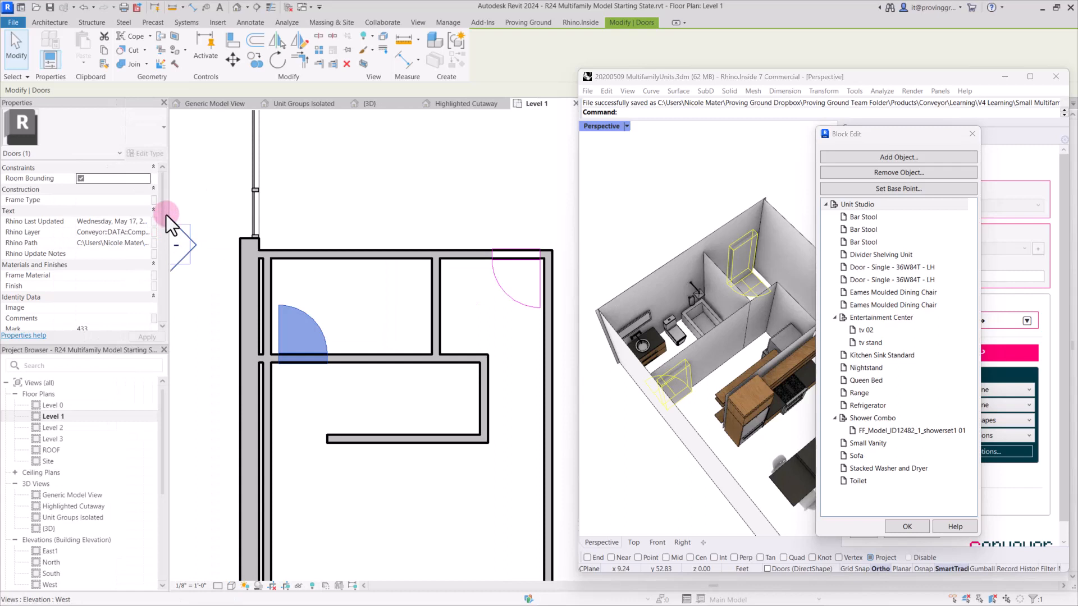
pyautogui.scroll(-3)
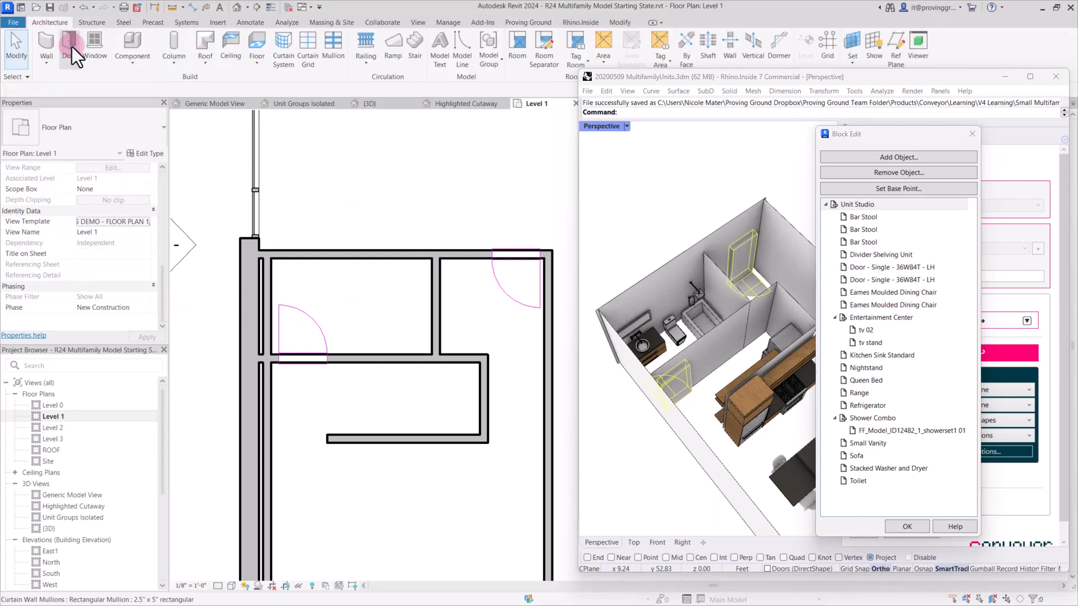
pyautogui.click(65, 48)
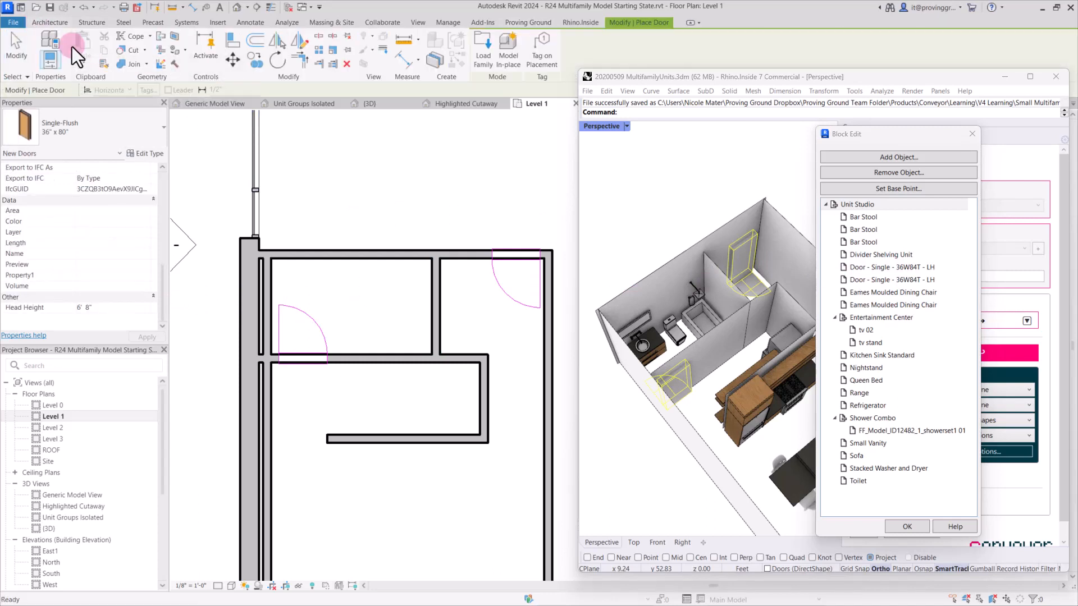
pyautogui.click(60, 127)
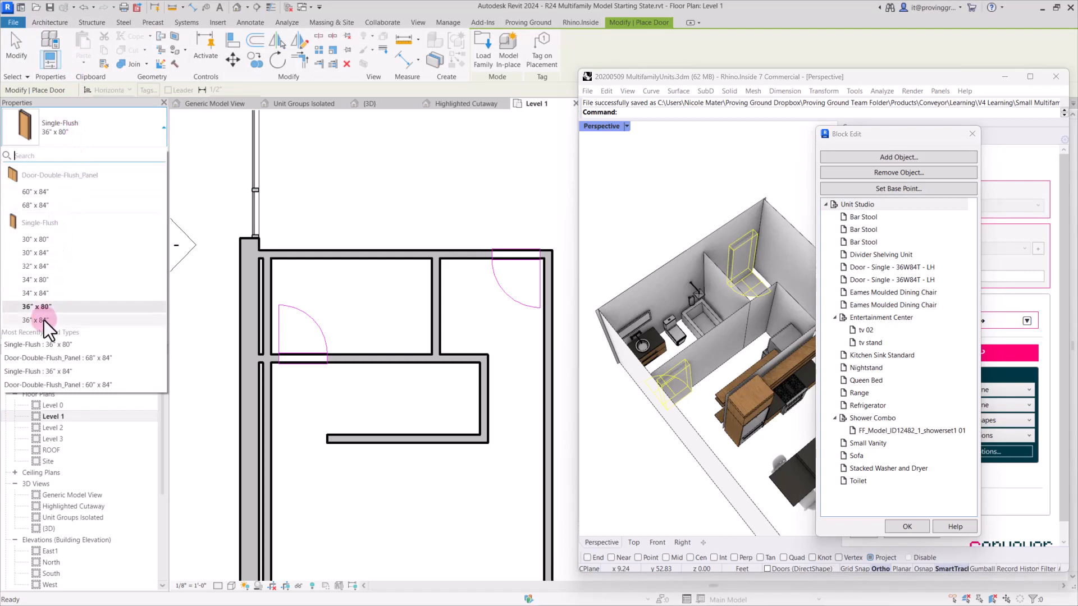
pyautogui.click(36, 319)
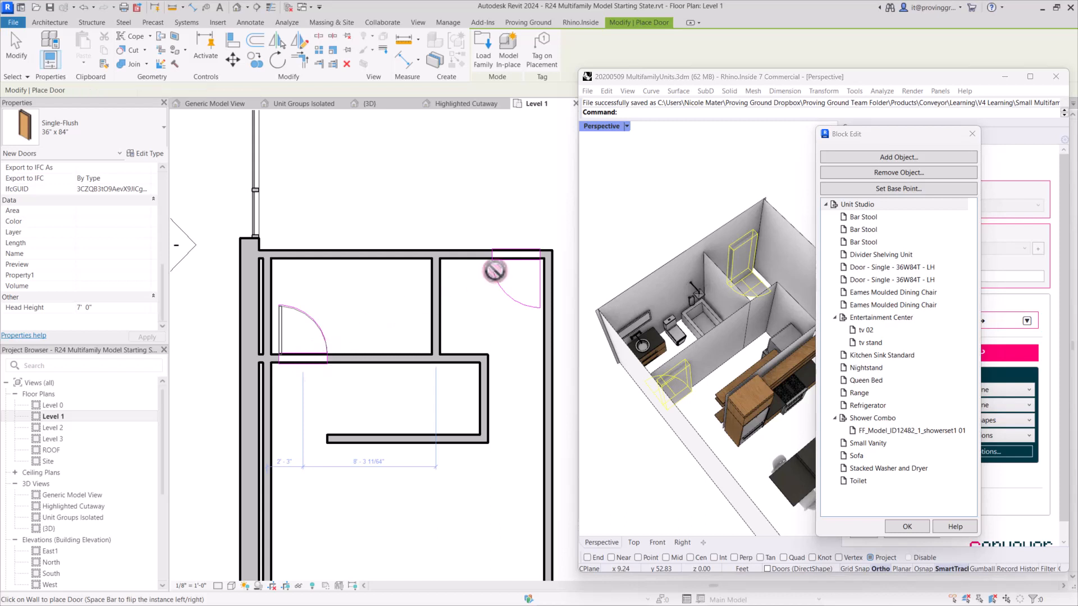
pyautogui.click(512, 260)
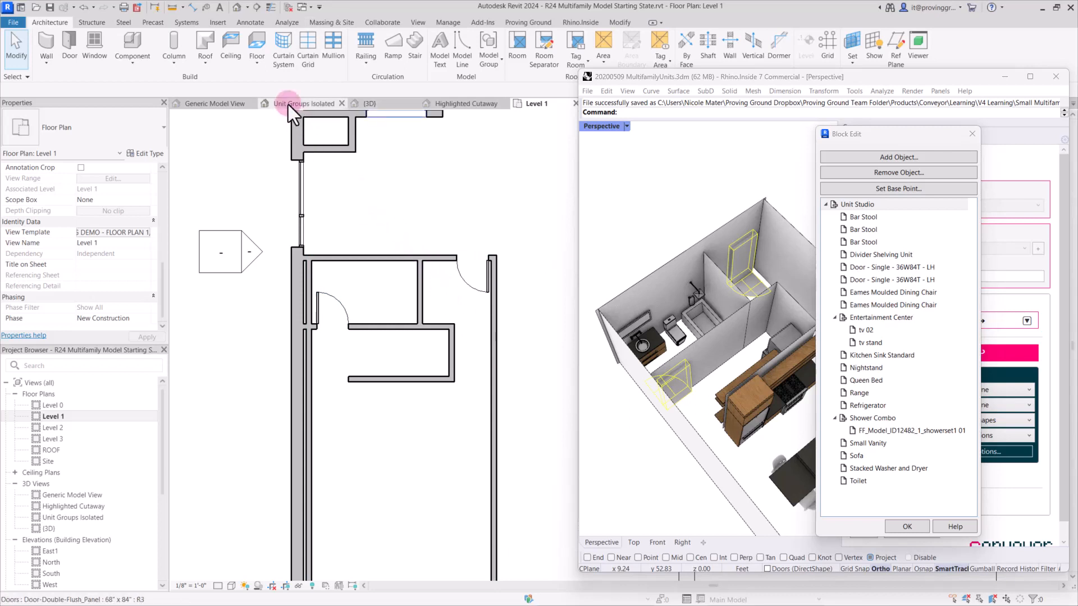
# - In the Unit Groups Isolated view, select all Casework layer objects and send them via Conveyor
pyautogui.click(306, 103)
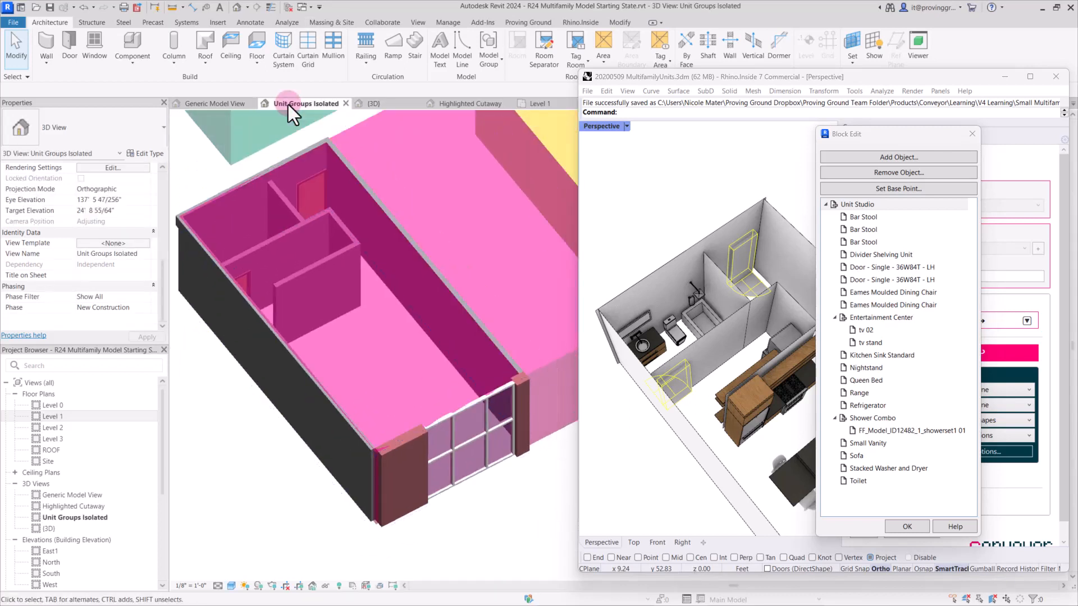
pyautogui.click(230, 296)
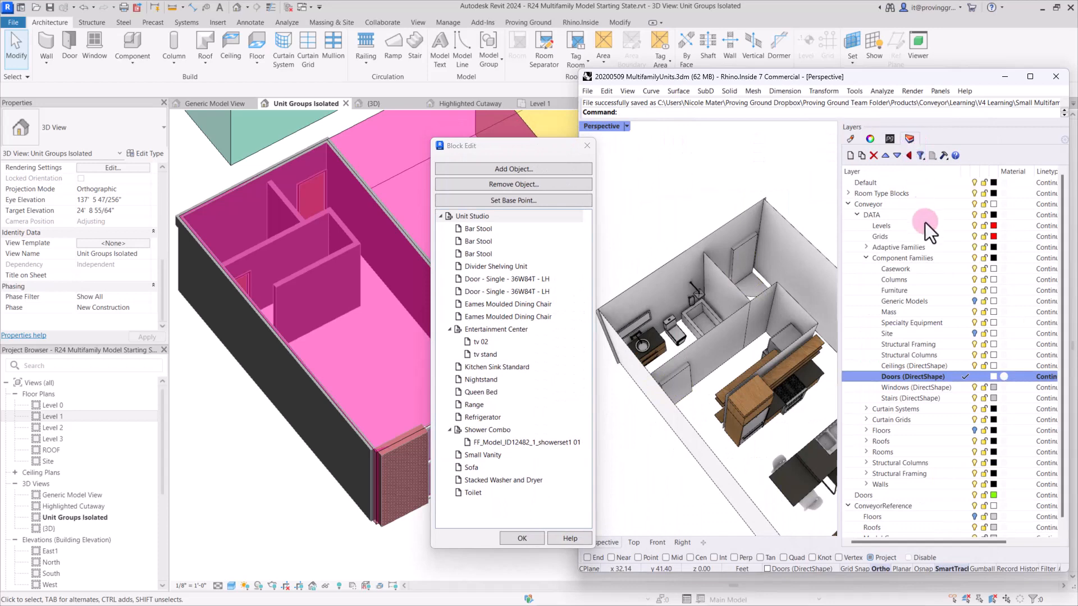
pyautogui.rightClick(895, 269)
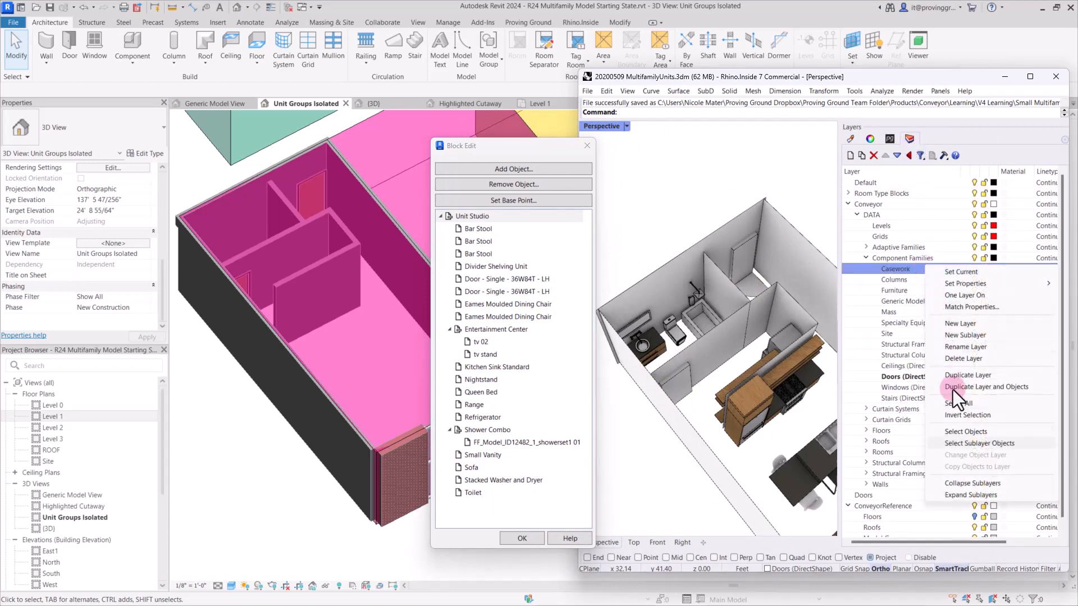
pyautogui.click(965, 431)
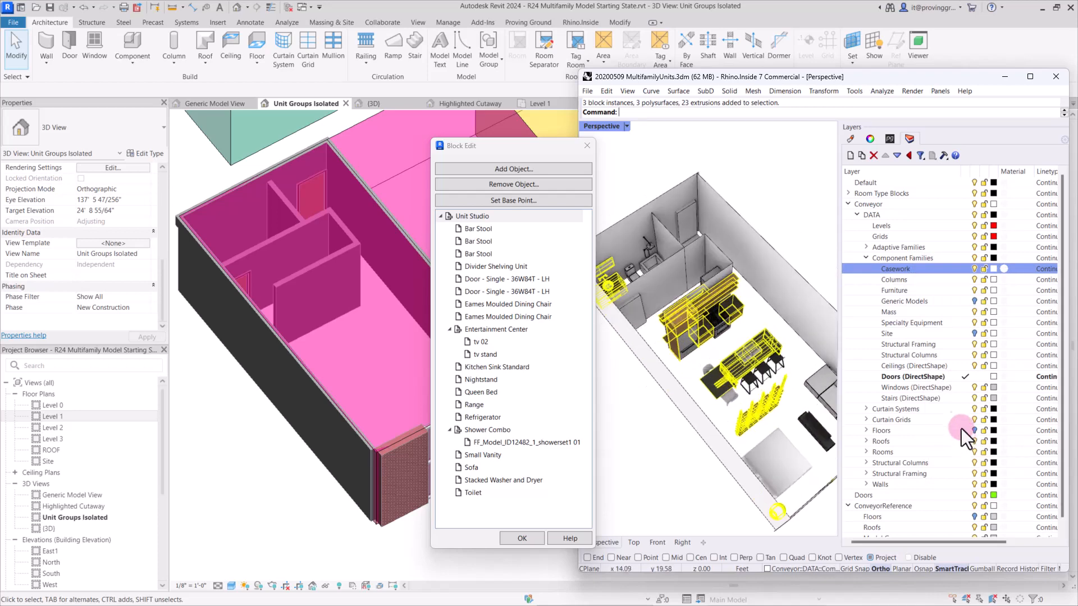
pyautogui.click(891, 138)
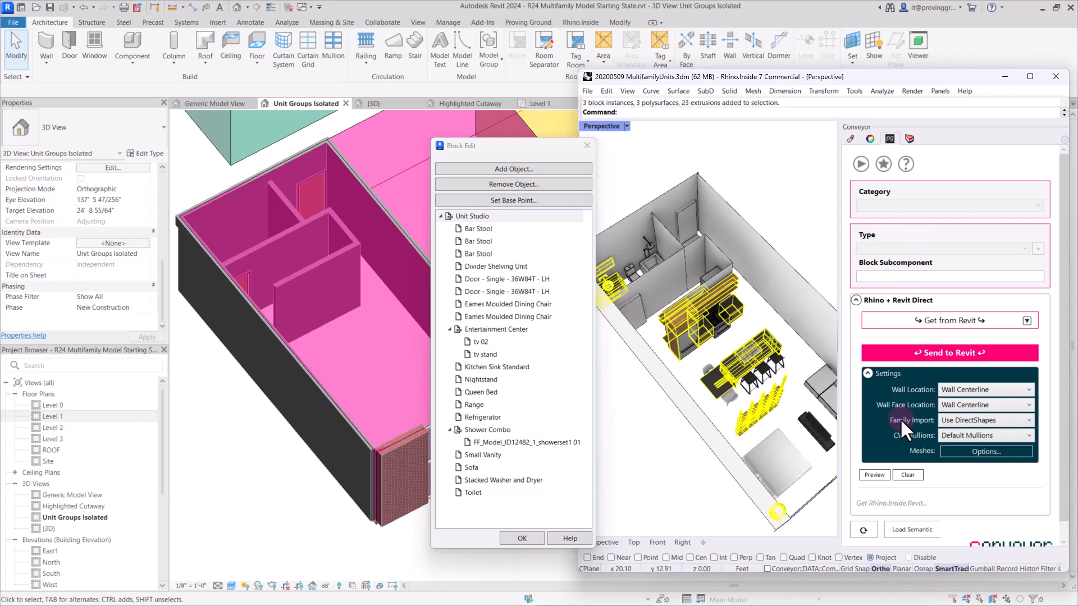
pyautogui.moveTo(913, 420)
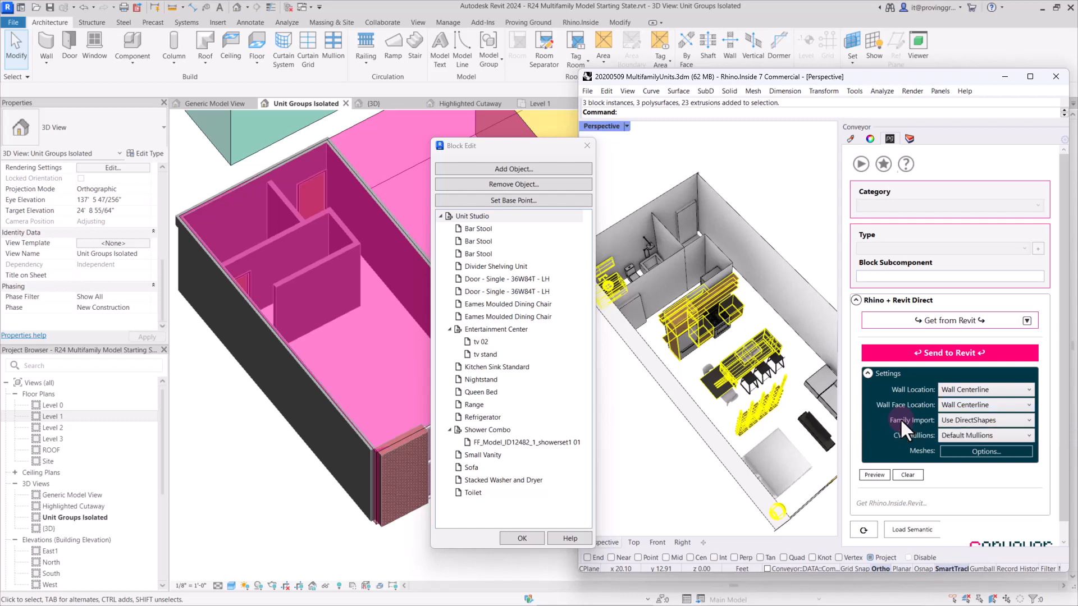
pyautogui.moveTo(753, 315)
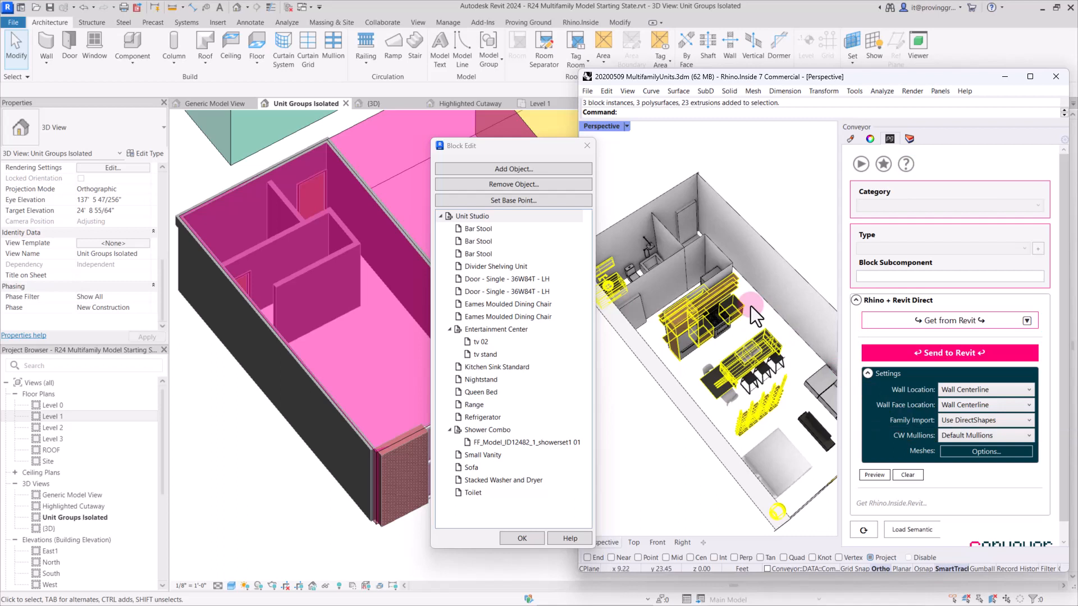
pyautogui.moveTo(797, 372)
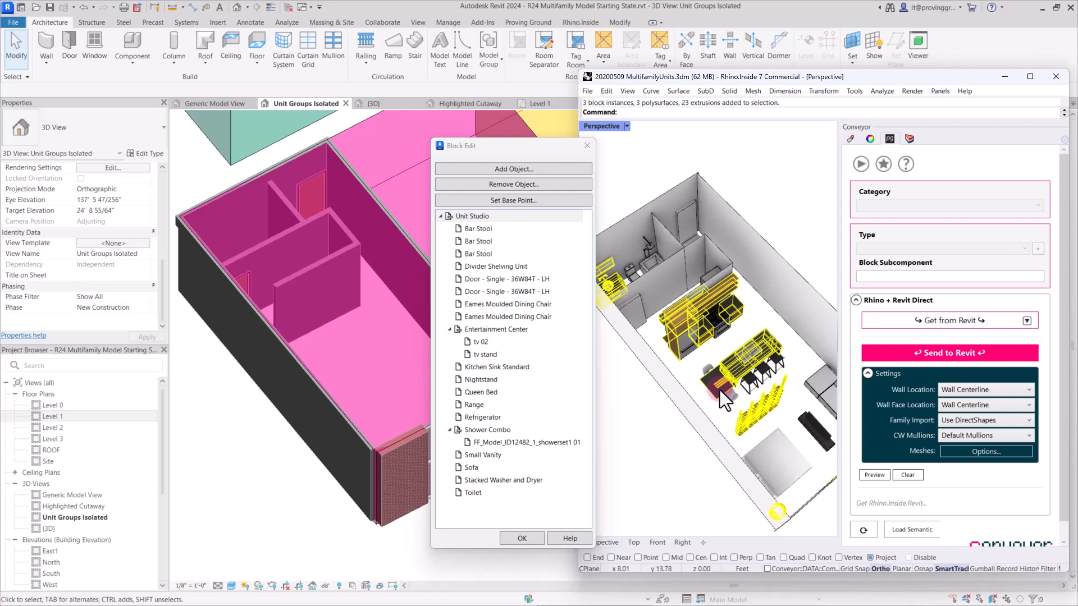
pyautogui.moveTo(784, 406)
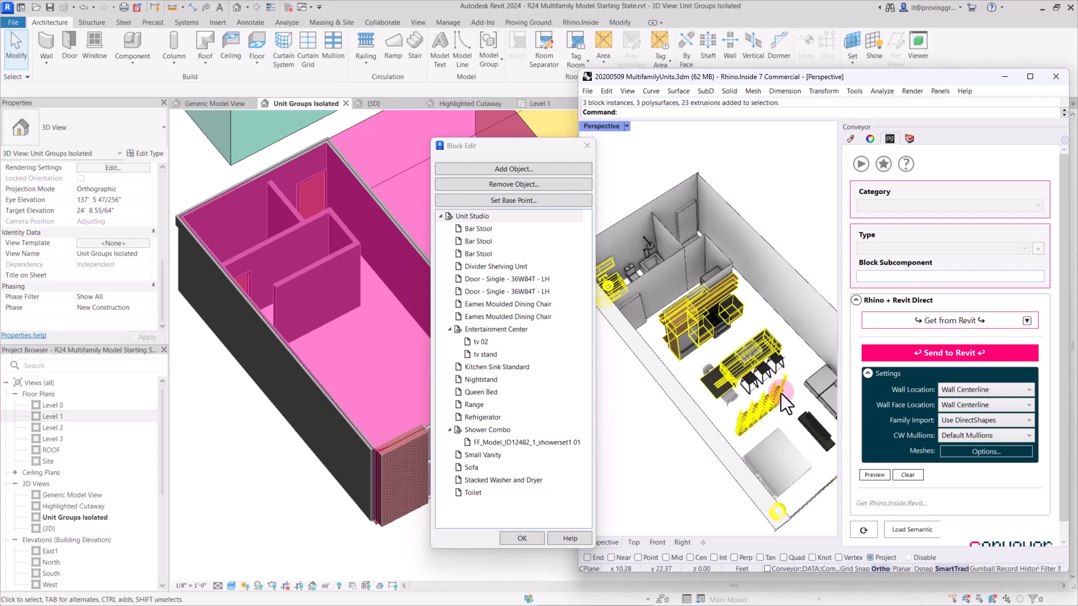
pyautogui.moveTo(735, 330)
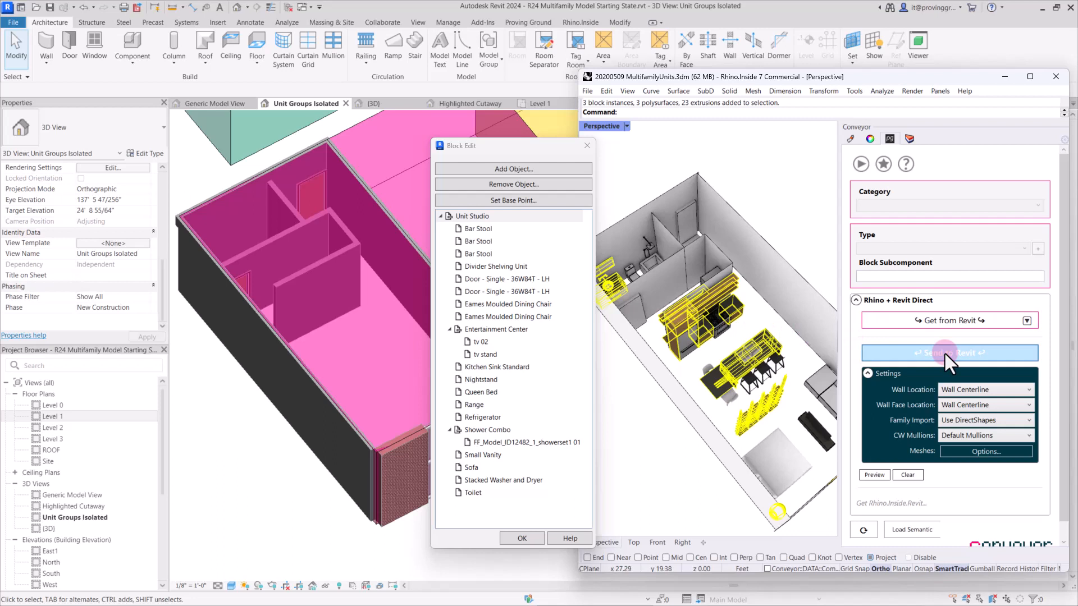
pyautogui.click(949, 353)
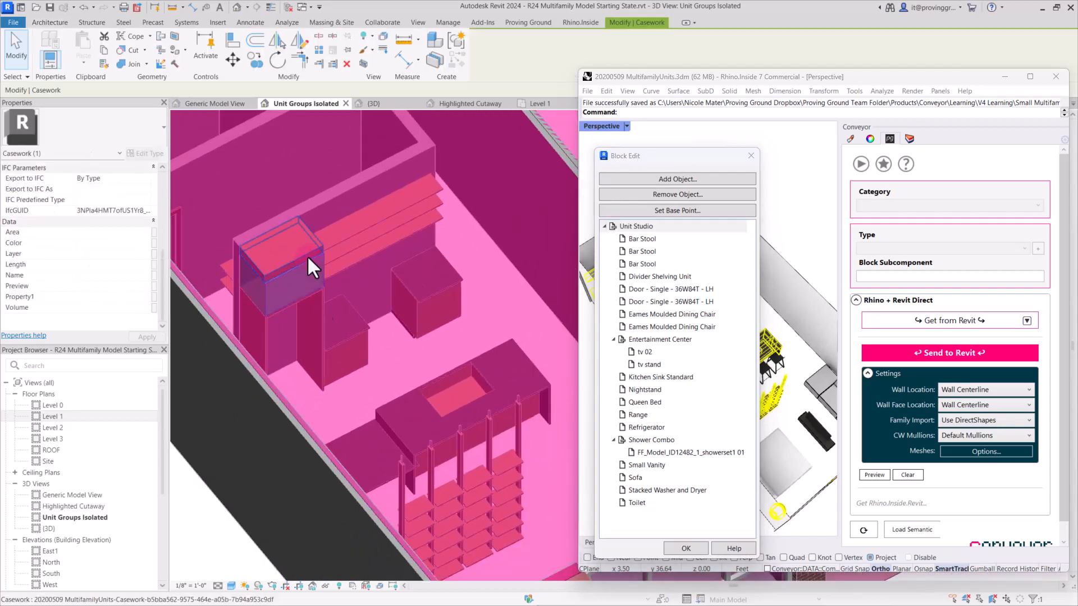
pyautogui.click(330, 261)
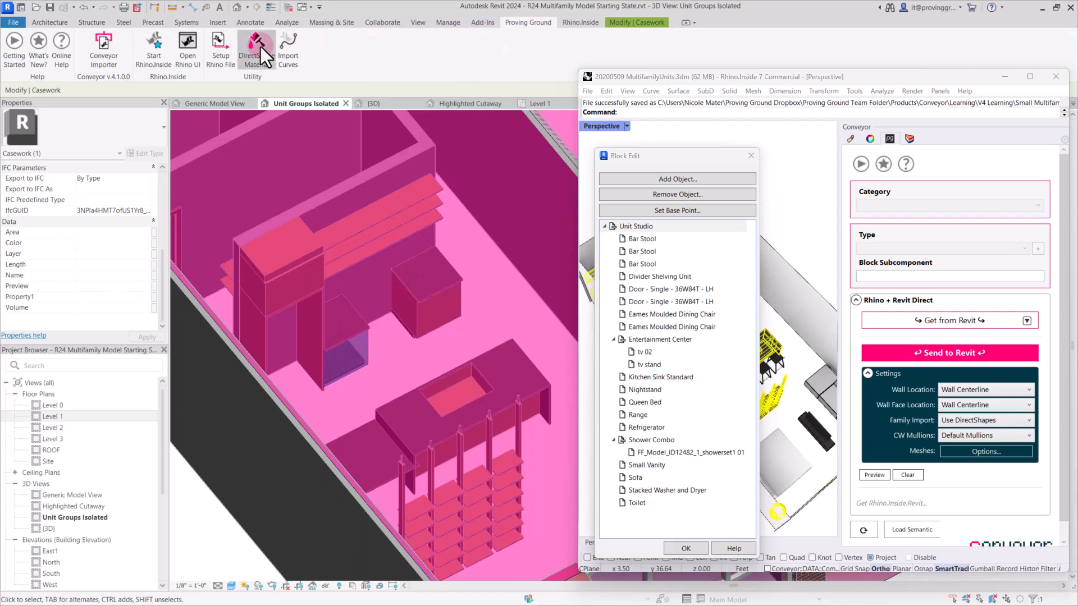
pyautogui.click(256, 49)
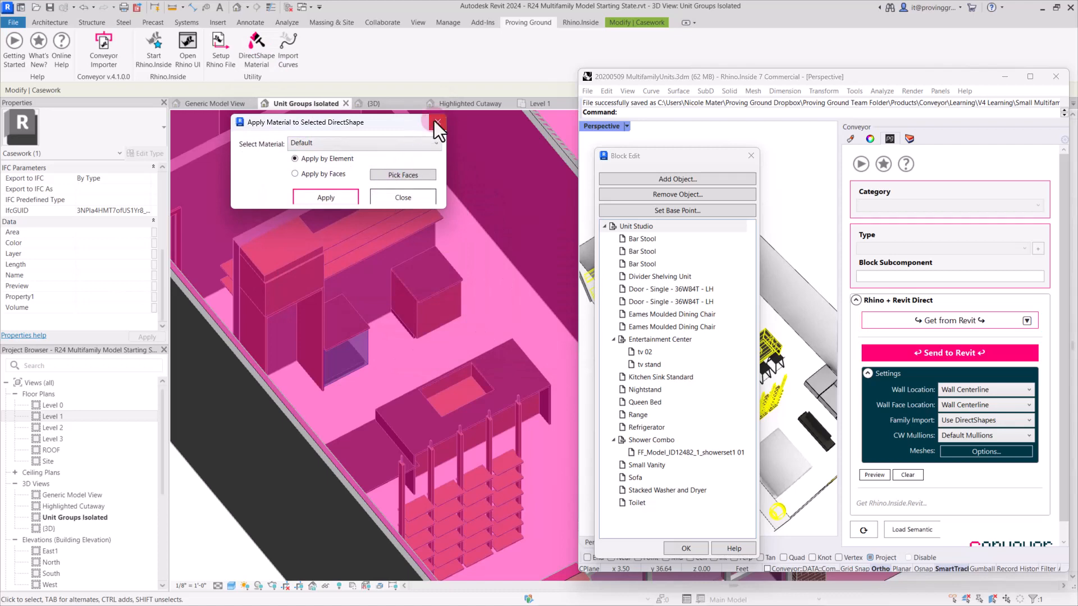
pyautogui.click(437, 122)
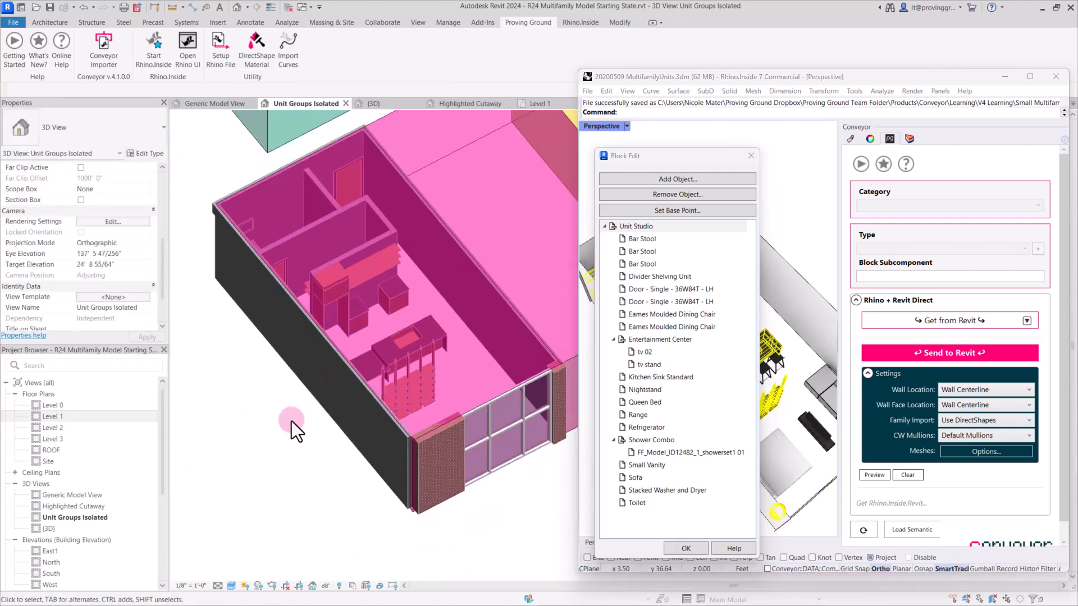
pyautogui.moveTo(296, 423); pyautogui.dragTo(368, 425)
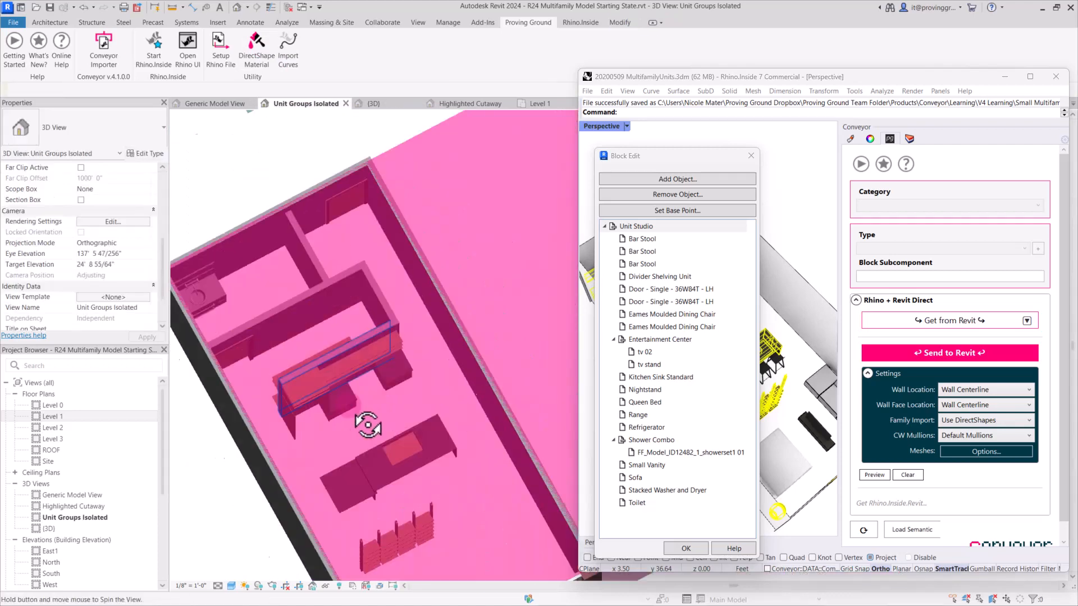
pyautogui.moveTo(368, 424); pyautogui.dragTo(385, 410)
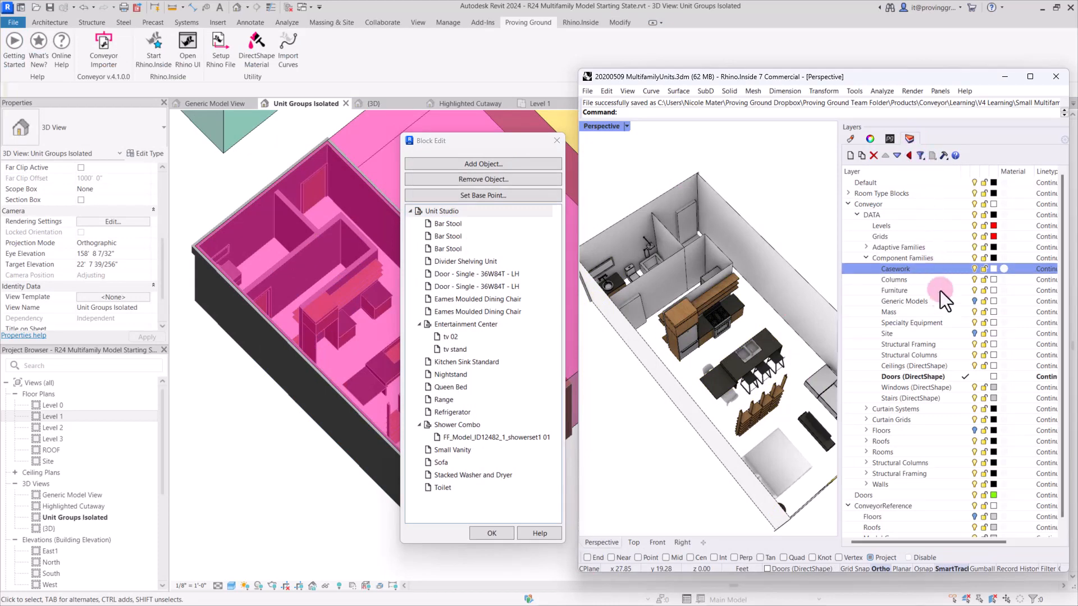
# - Select the six Specialty Equipment layer blocks in Rhino and send them to Revit
pyautogui.rightClick(912, 322)
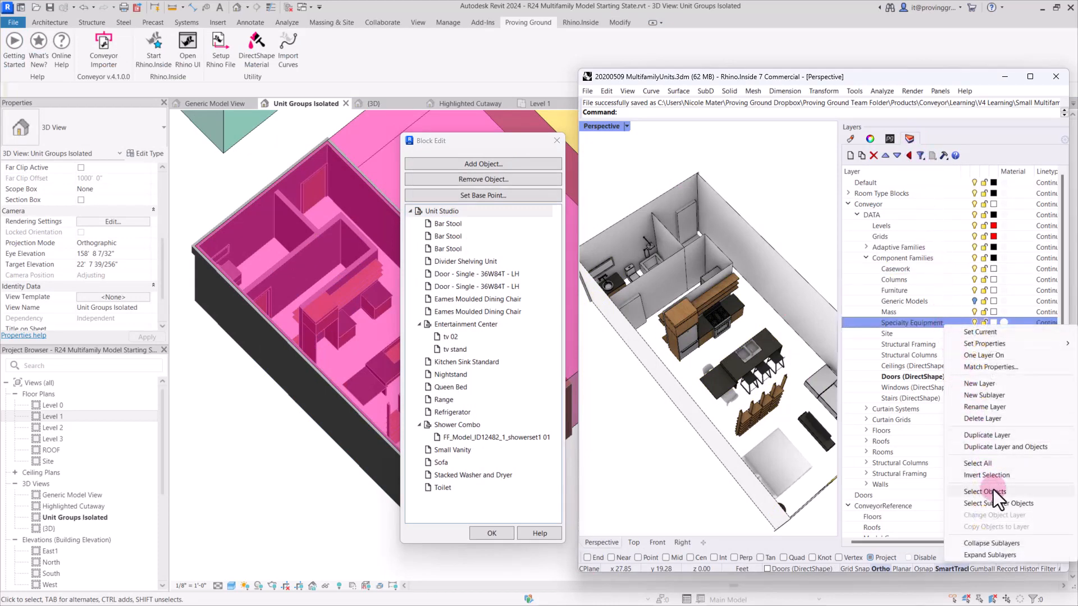
pyautogui.click(983, 492)
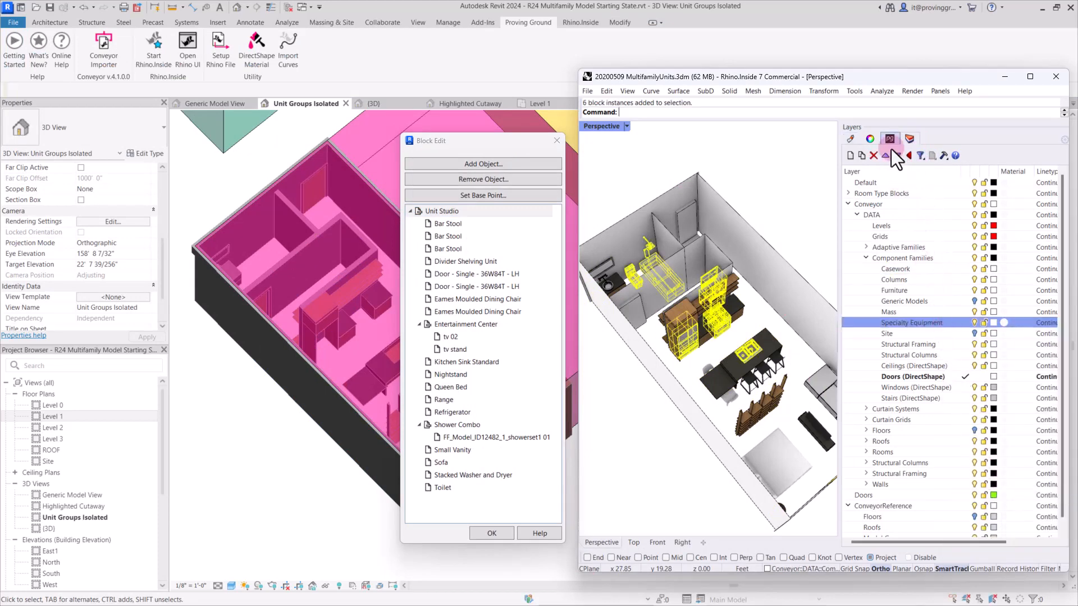
pyautogui.click(889, 139)
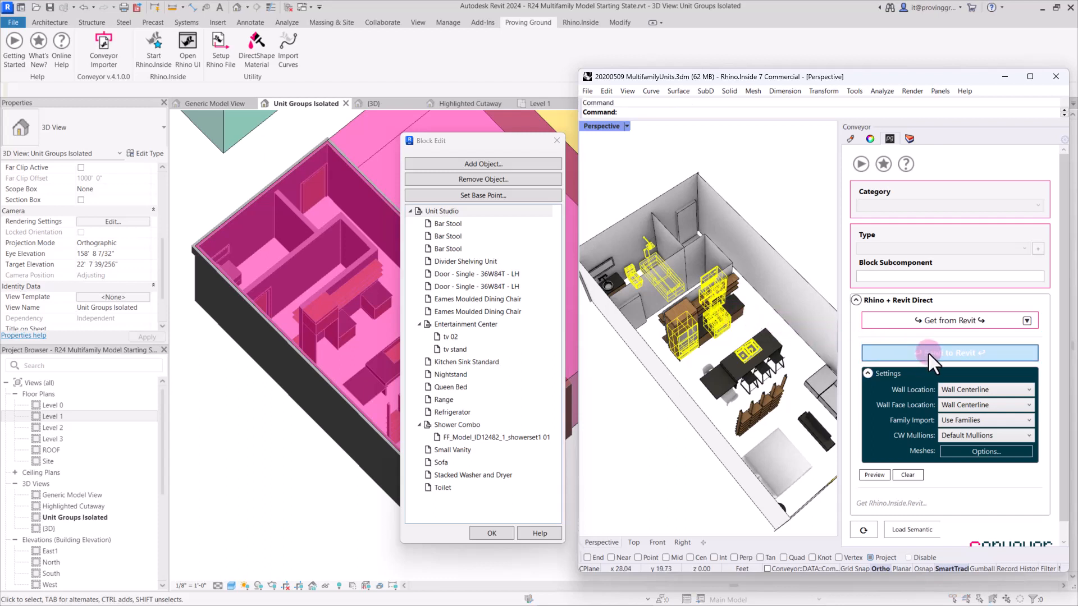
pyautogui.click(949, 352)
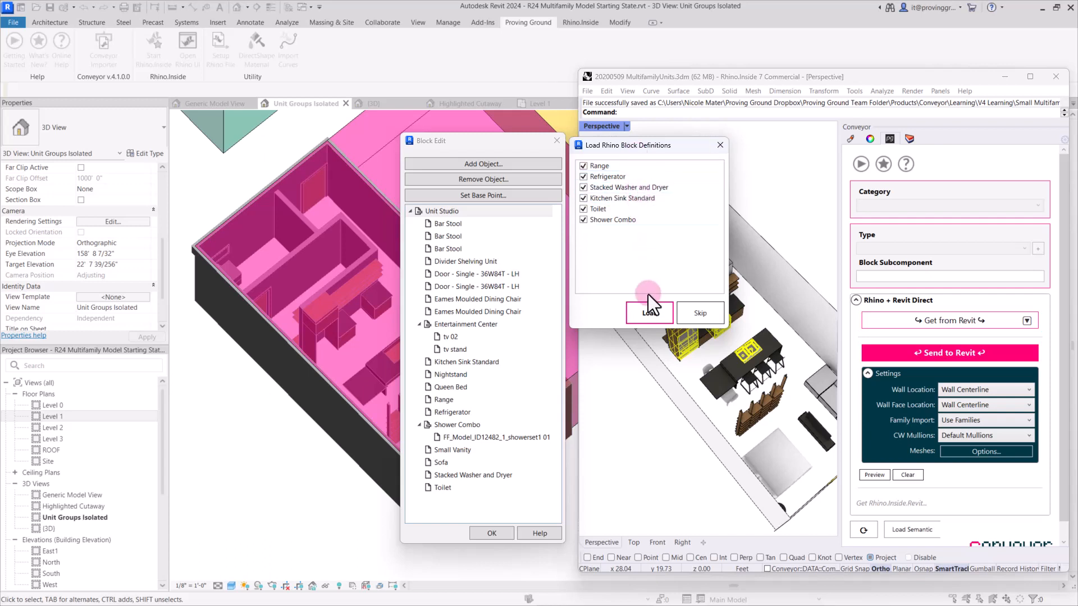
# - Load the appliance block definitions and inspect the imported range and stacked washer and dryer
pyautogui.click(649, 313)
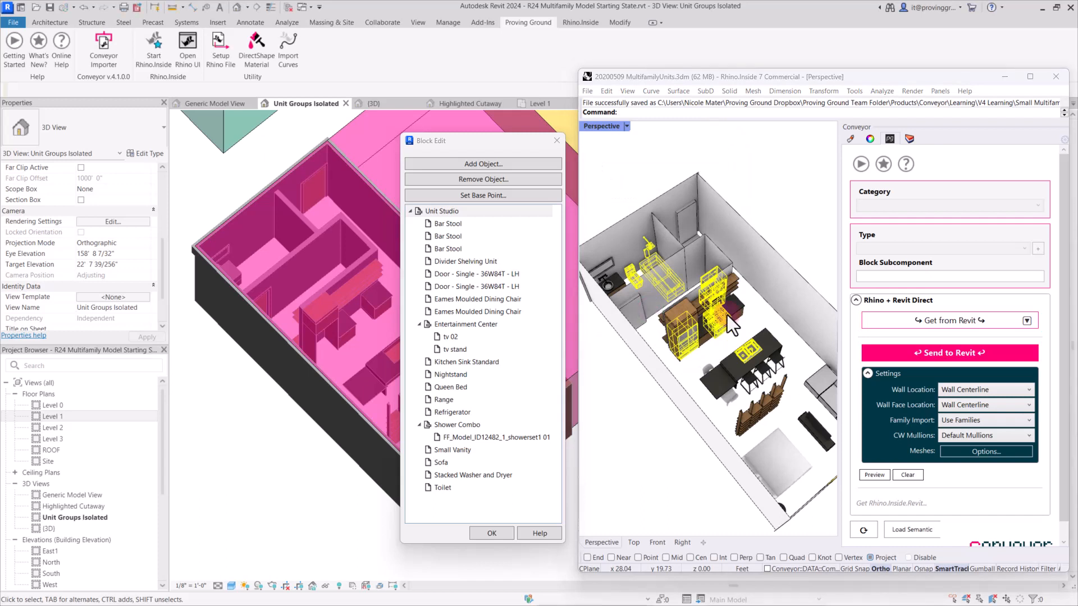
pyautogui.click(491, 533)
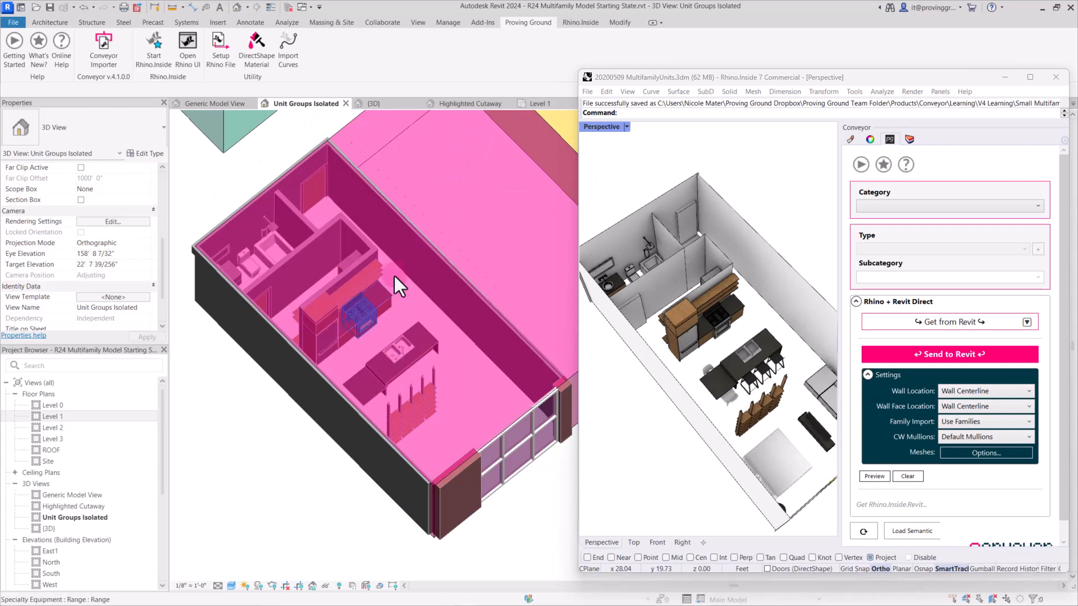
pyautogui.click(364, 309)
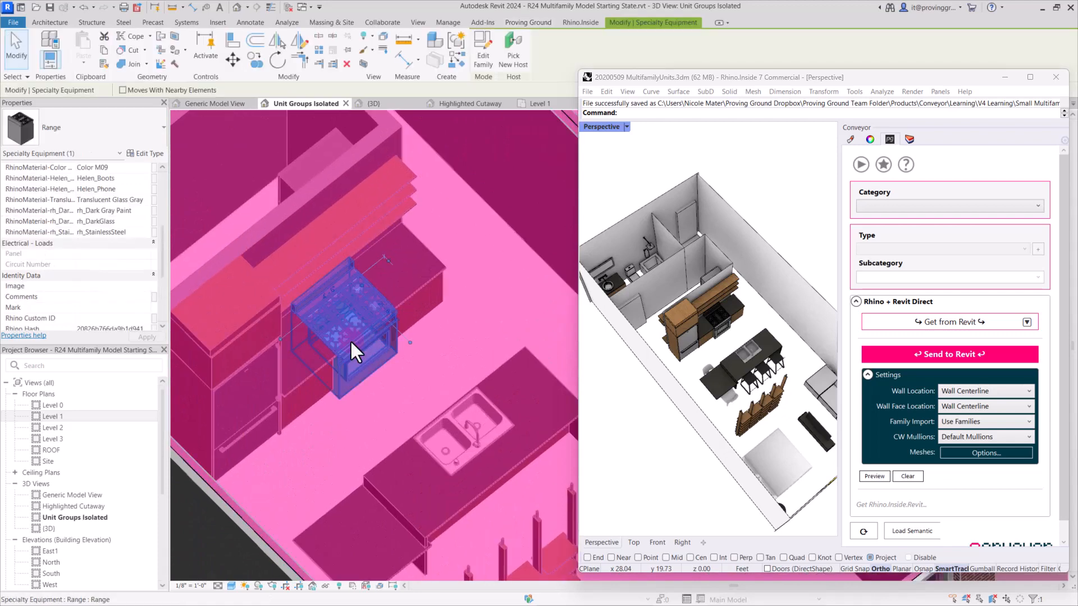
pyautogui.click(453, 440)
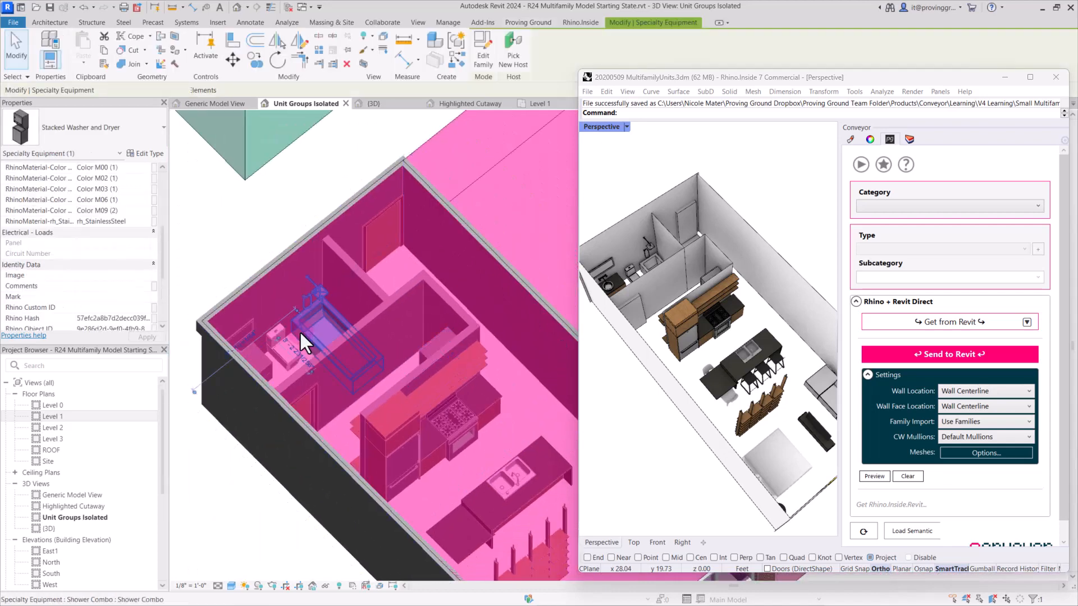
pyautogui.click(233, 512)
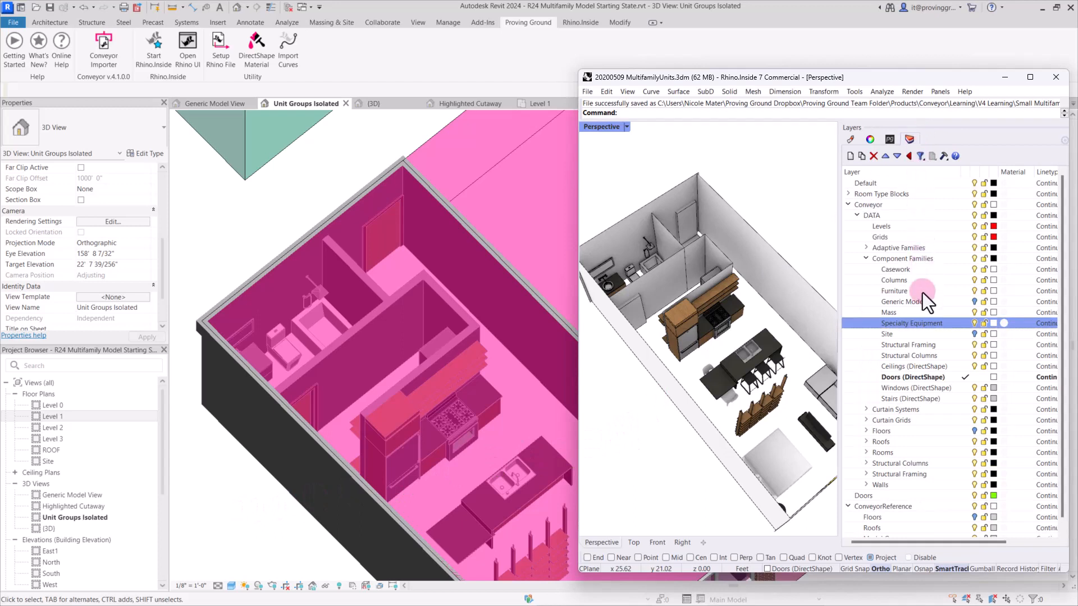
# - Select all blocks on the Furniture layer in Rhino and send them to Revit
pyautogui.rightClick(895, 290)
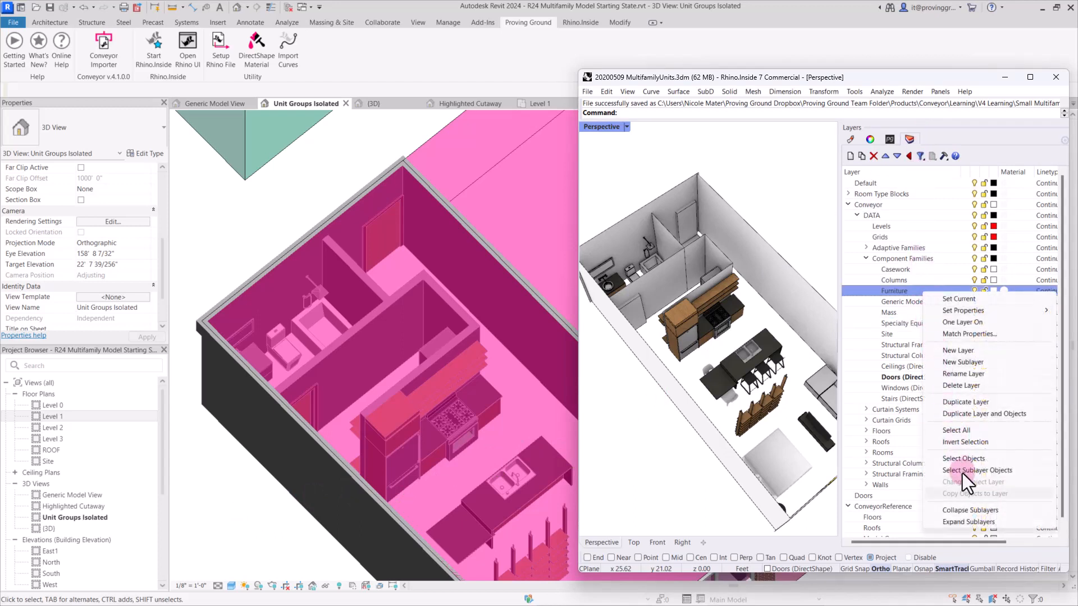
pyautogui.click(964, 459)
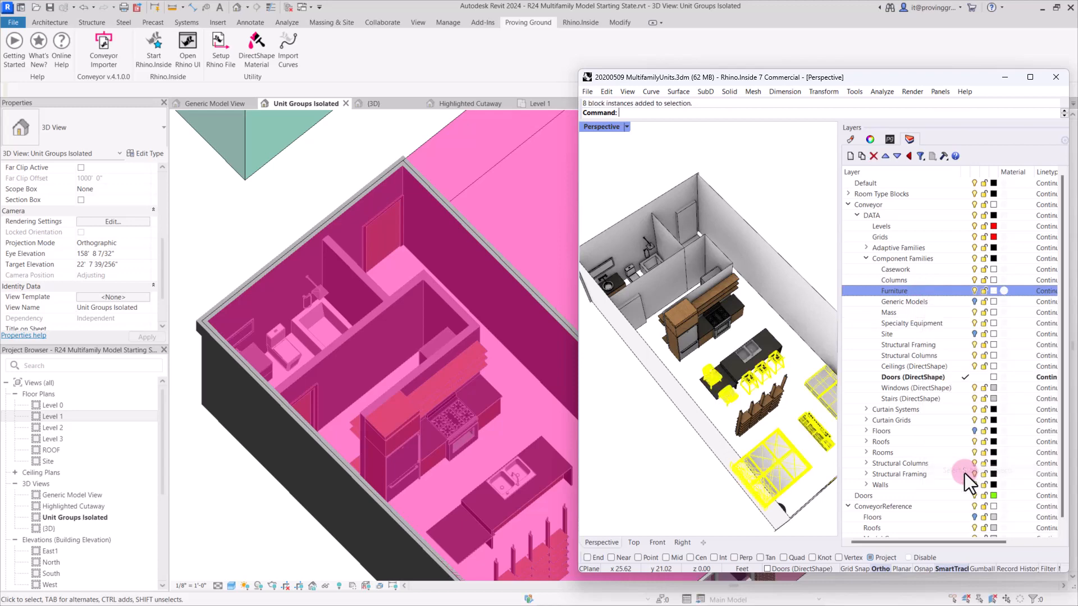
pyautogui.moveTo(935, 334)
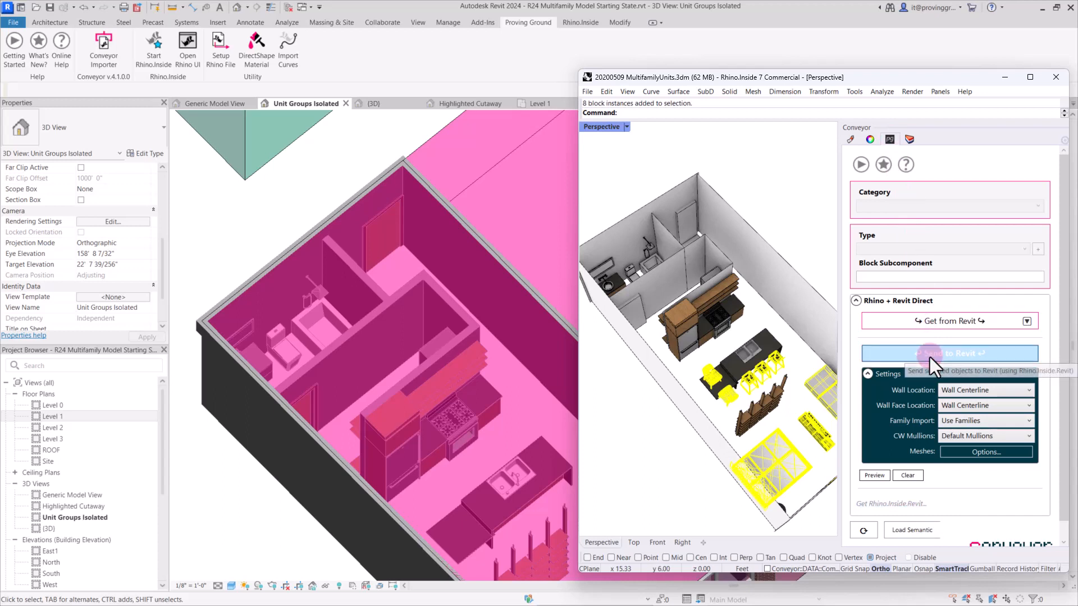
pyautogui.click(949, 354)
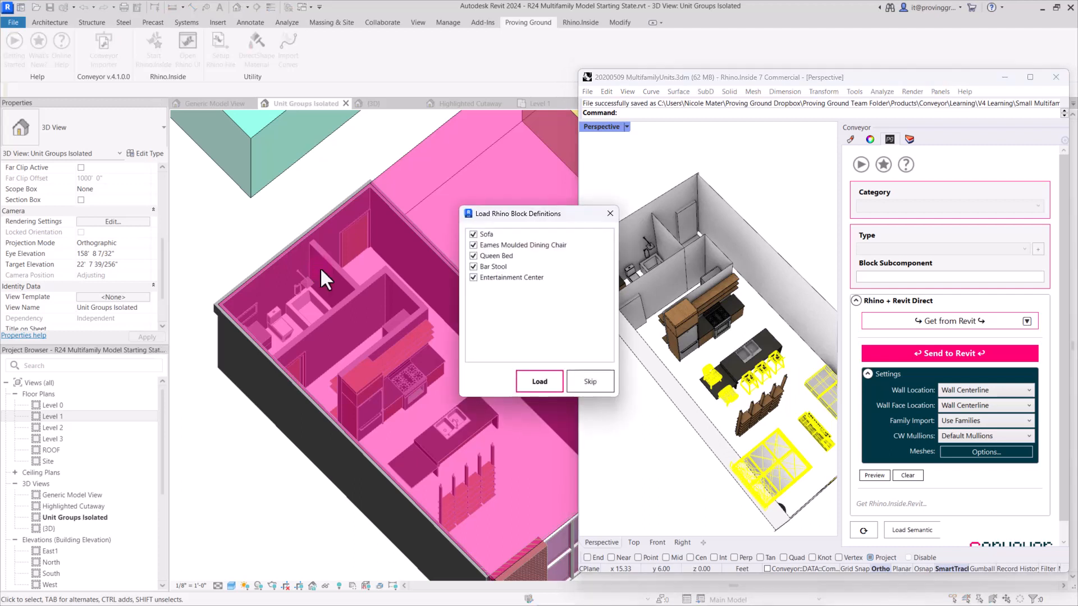
# - Load the furniture block definitions and window-select all studio unit elements in 3D
pyautogui.click(496, 256)
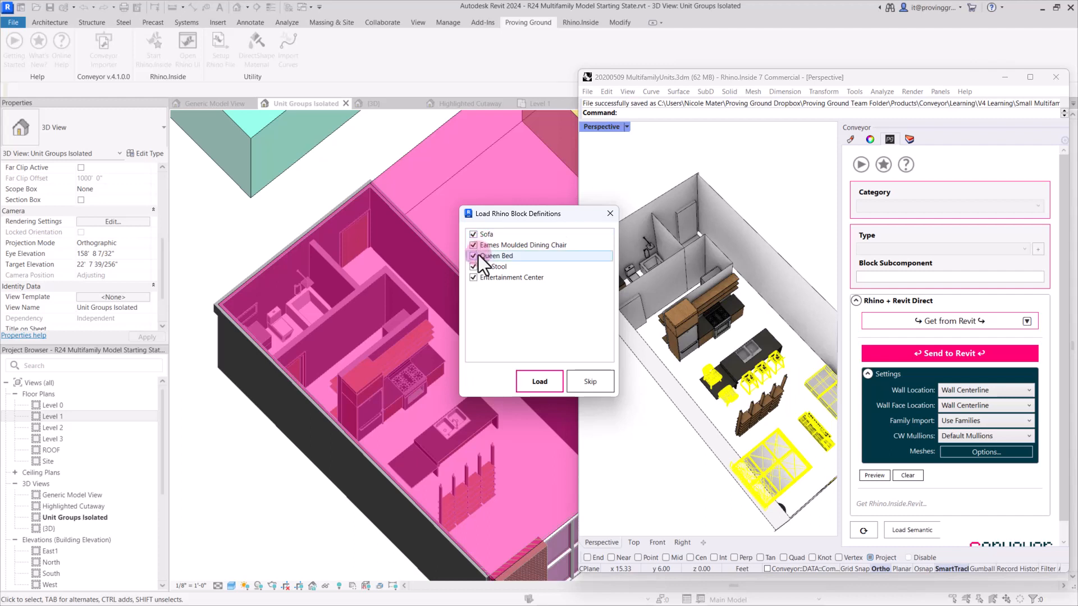
pyautogui.click(539, 382)
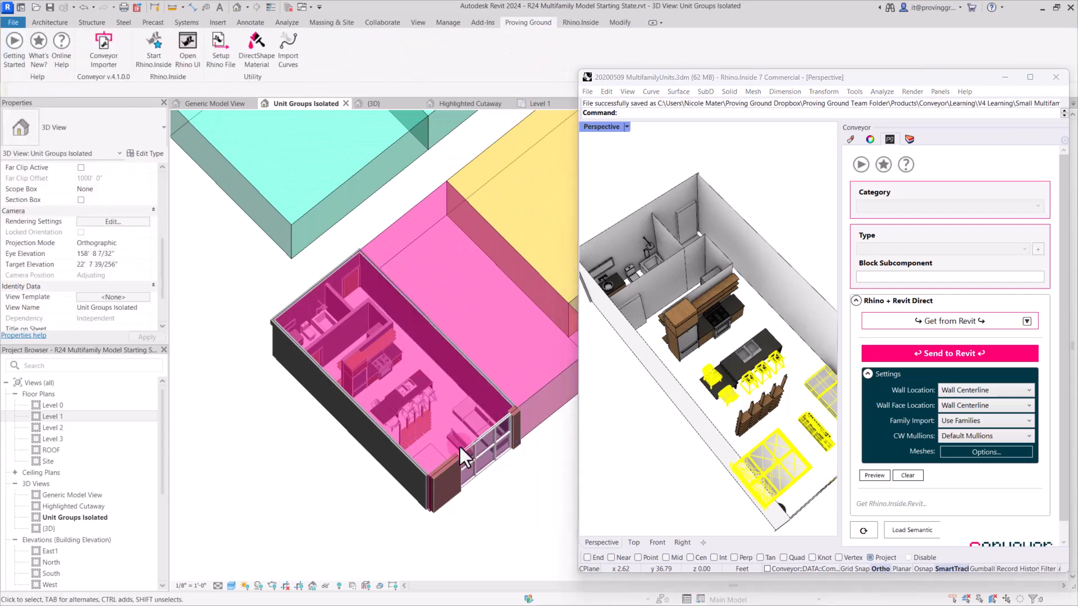
pyautogui.moveTo(475, 479)
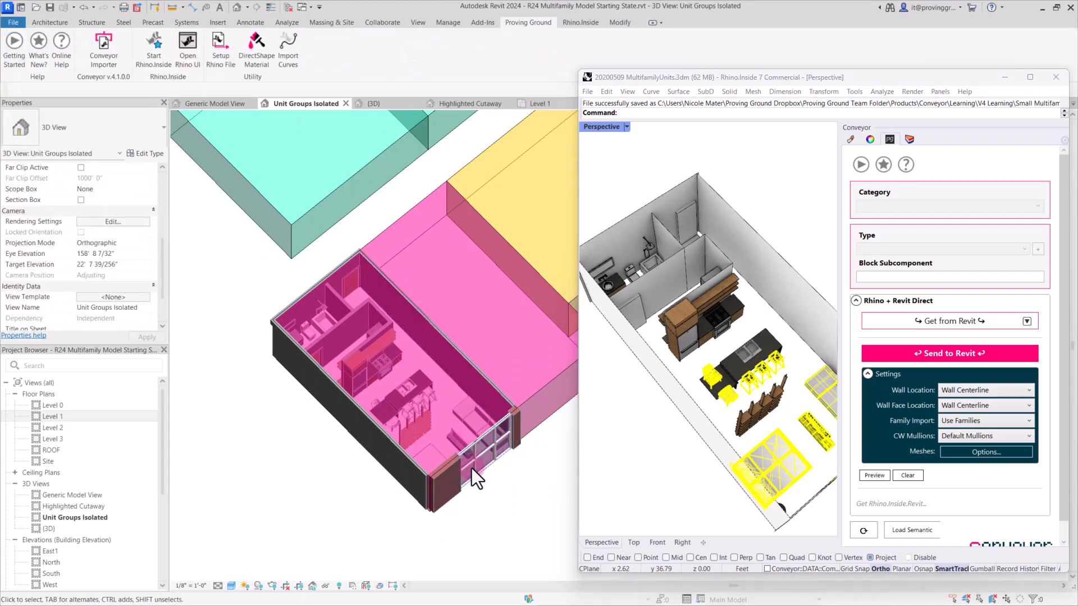
pyautogui.click(426, 474)
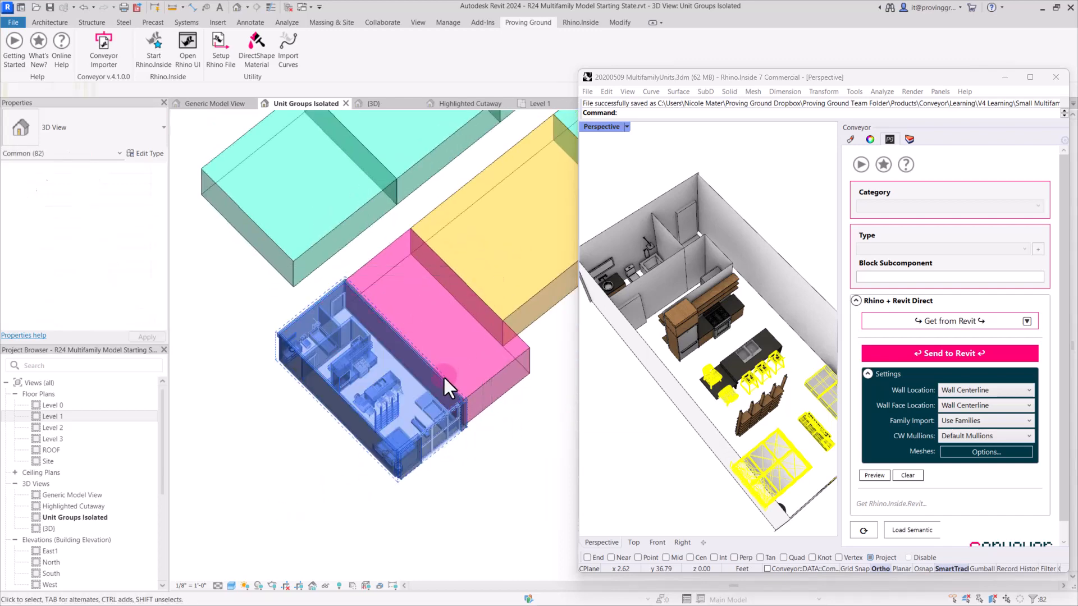
# - Filter the studio selection to exclude the existing model group
pyautogui.click(446, 378)
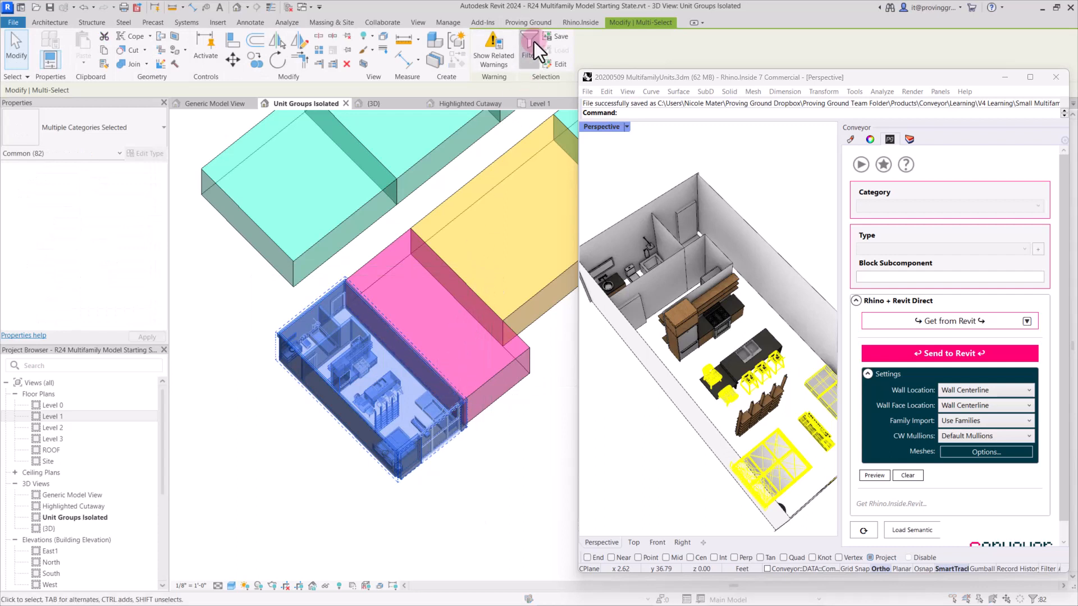
pyautogui.click(530, 48)
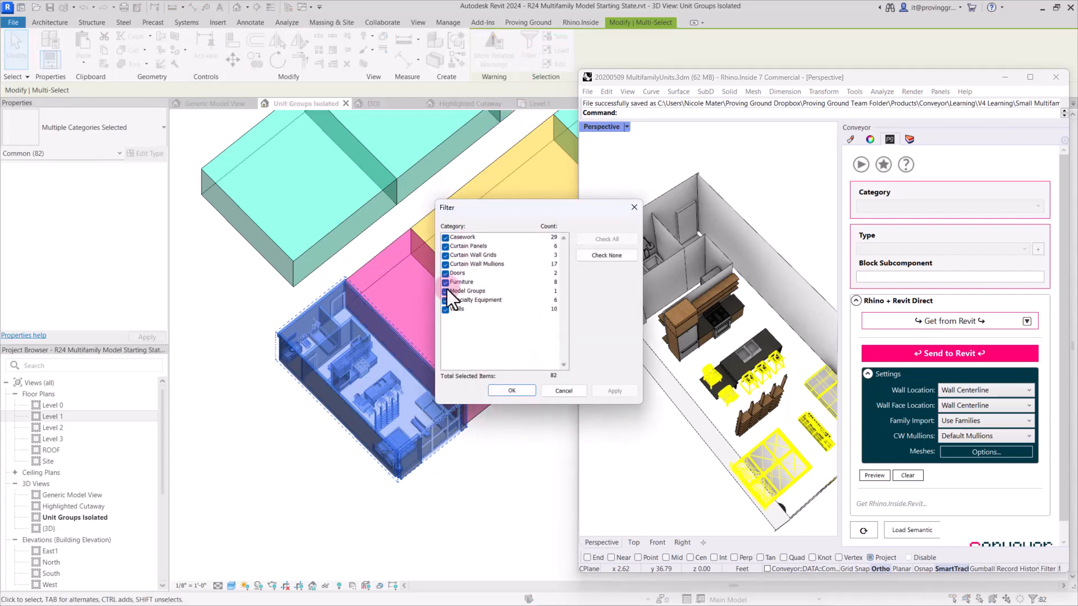
pyautogui.click(447, 291)
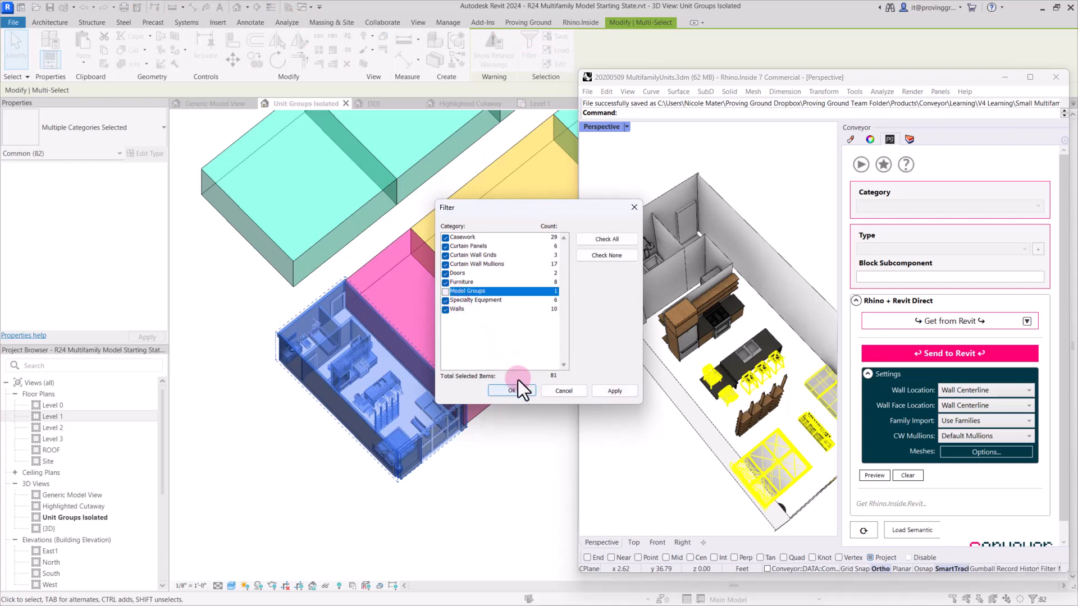
pyautogui.click(511, 391)
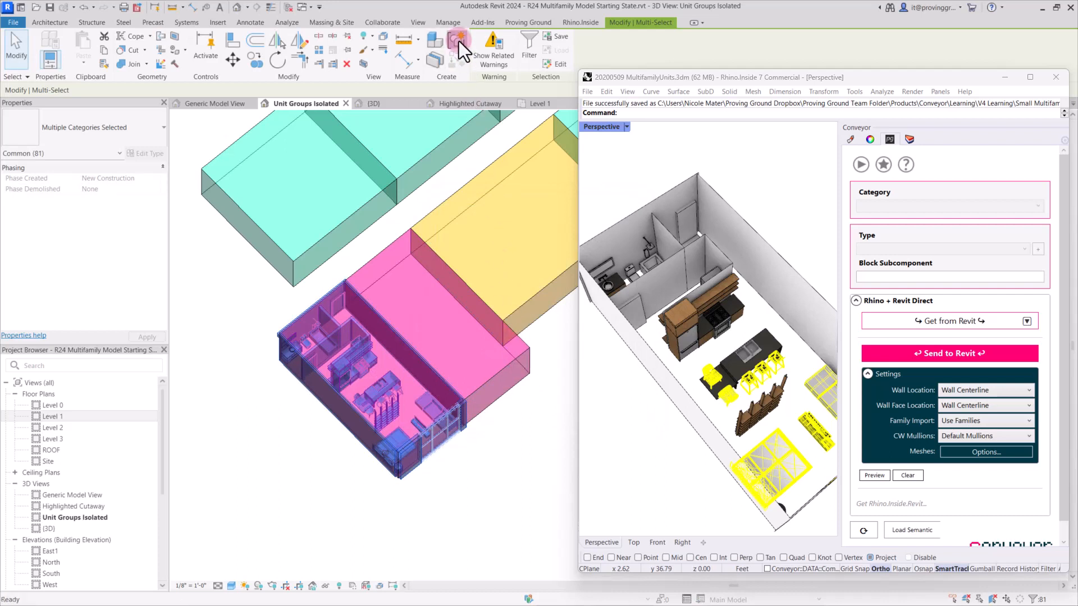
# - Create a model group named 'Temp Unit Studio' from the filtered selection
pyautogui.click(457, 45)
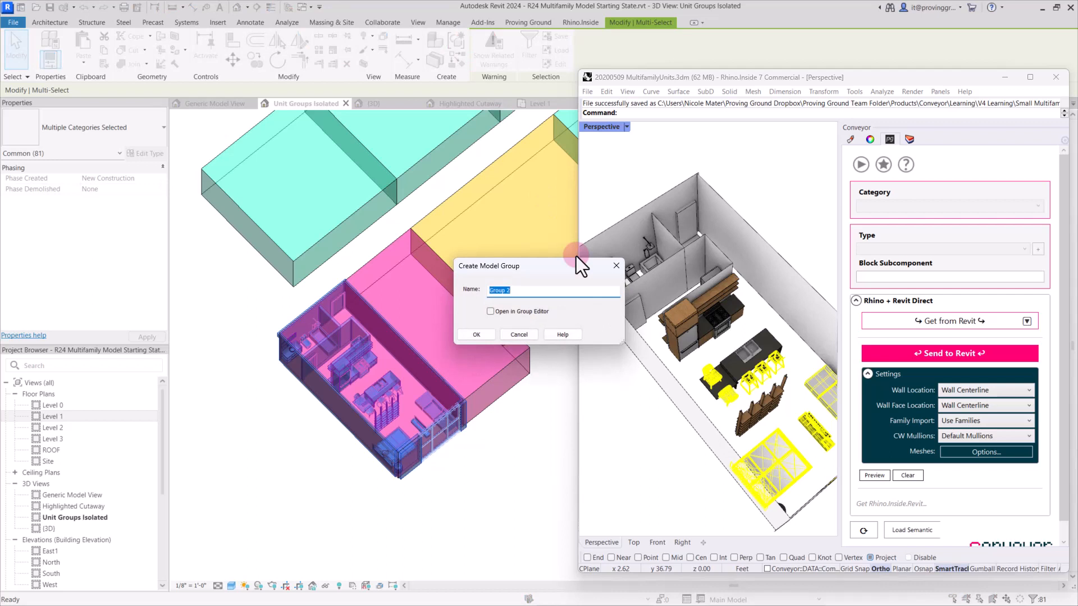
pyautogui.write('Temp Unit')
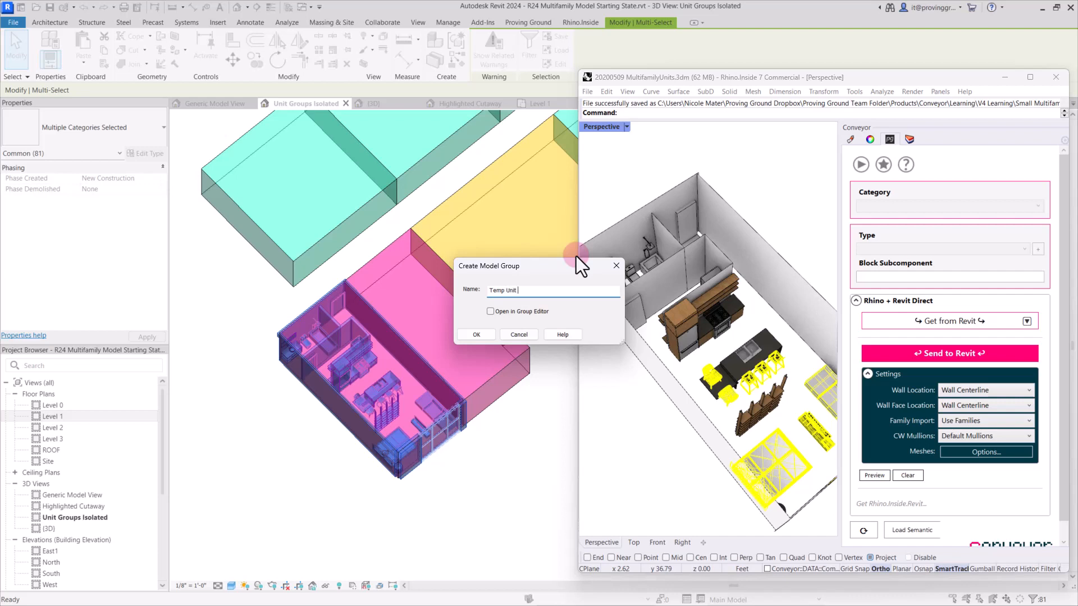
pyautogui.write('Studio')
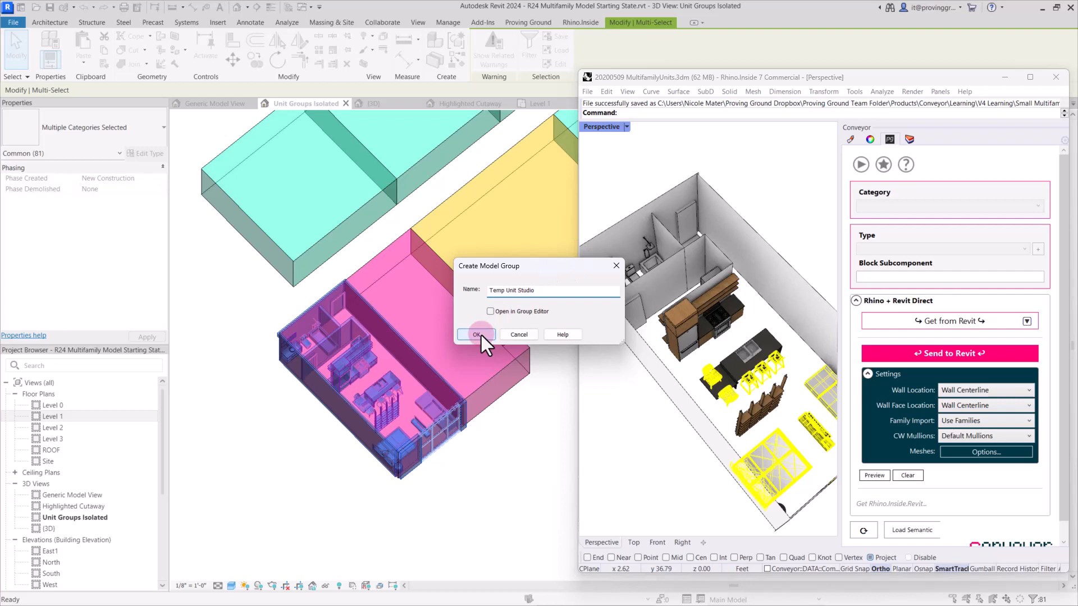
pyautogui.click(477, 335)
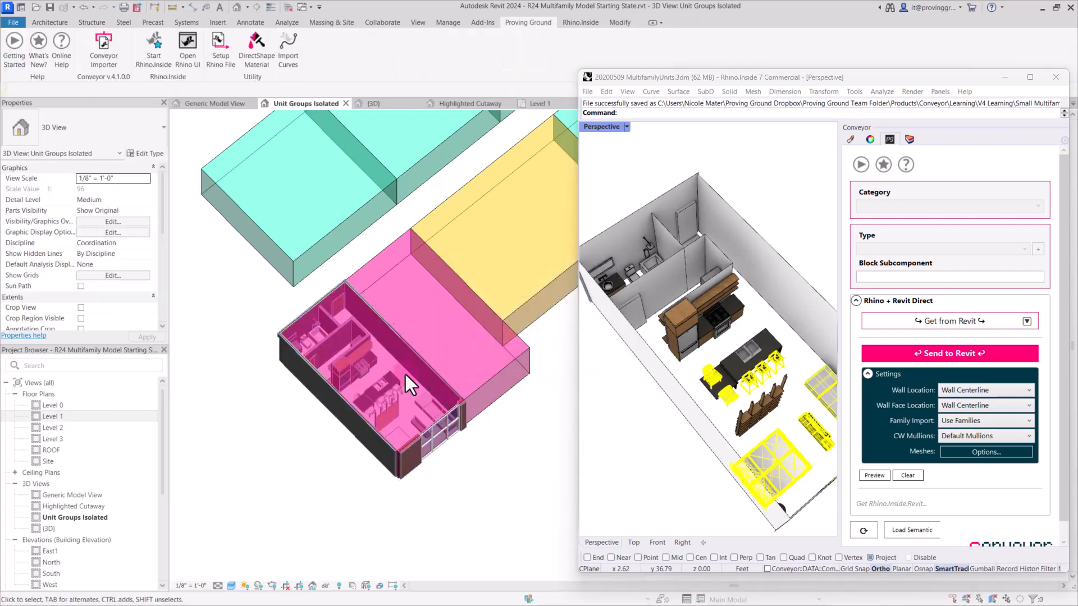
# - Edit the Unit Studio group's members and accept the overlapping-wall warnings
pyautogui.click(405, 385)
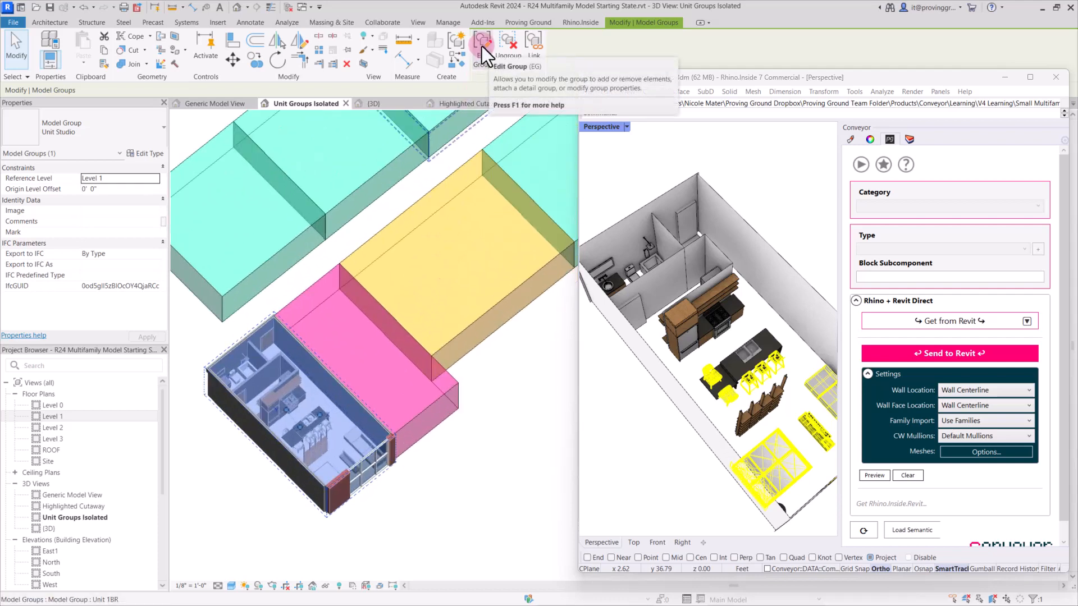
pyautogui.click(484, 45)
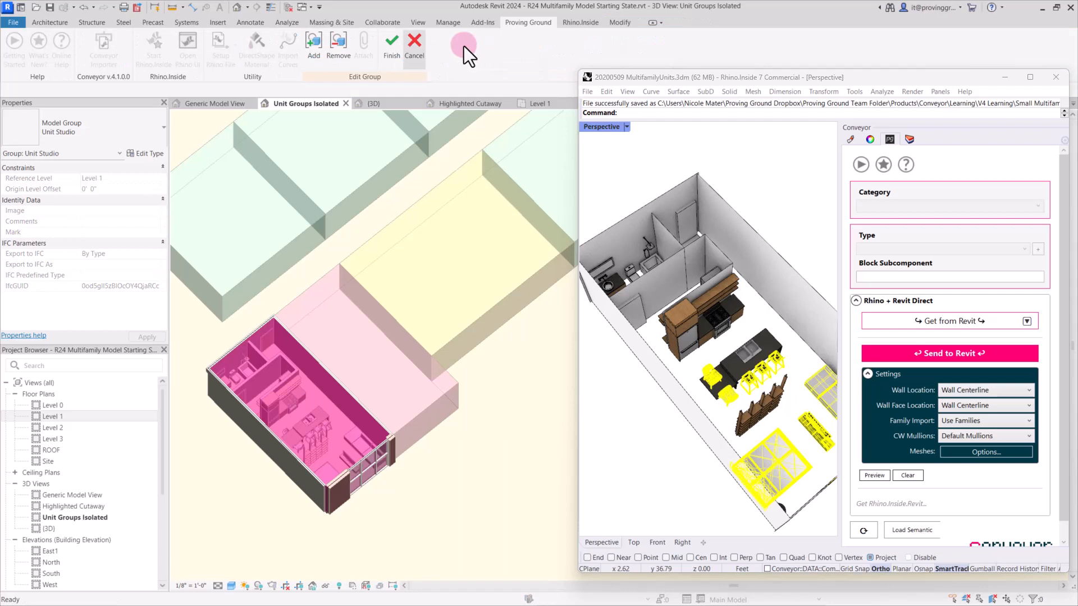
pyautogui.click(313, 40)
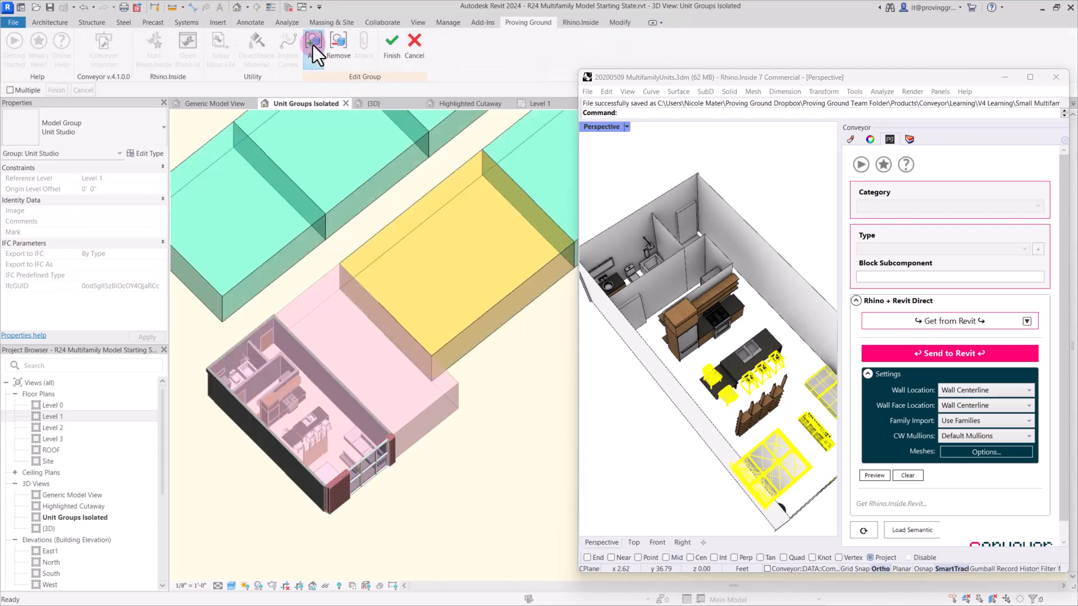
pyautogui.click(313, 41)
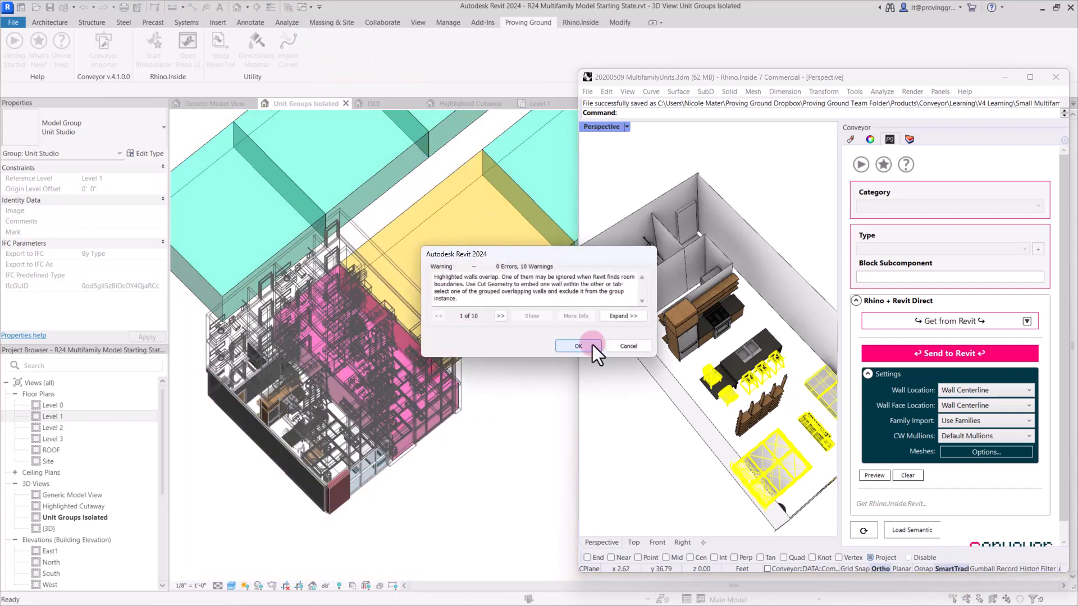
pyautogui.click(577, 346)
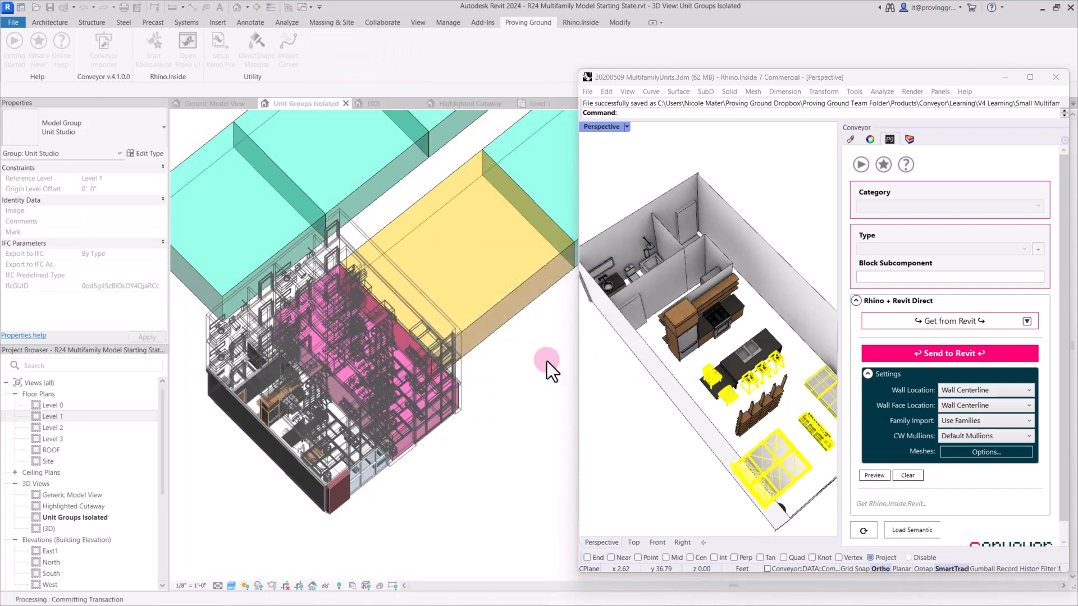
pyautogui.click(453, 382)
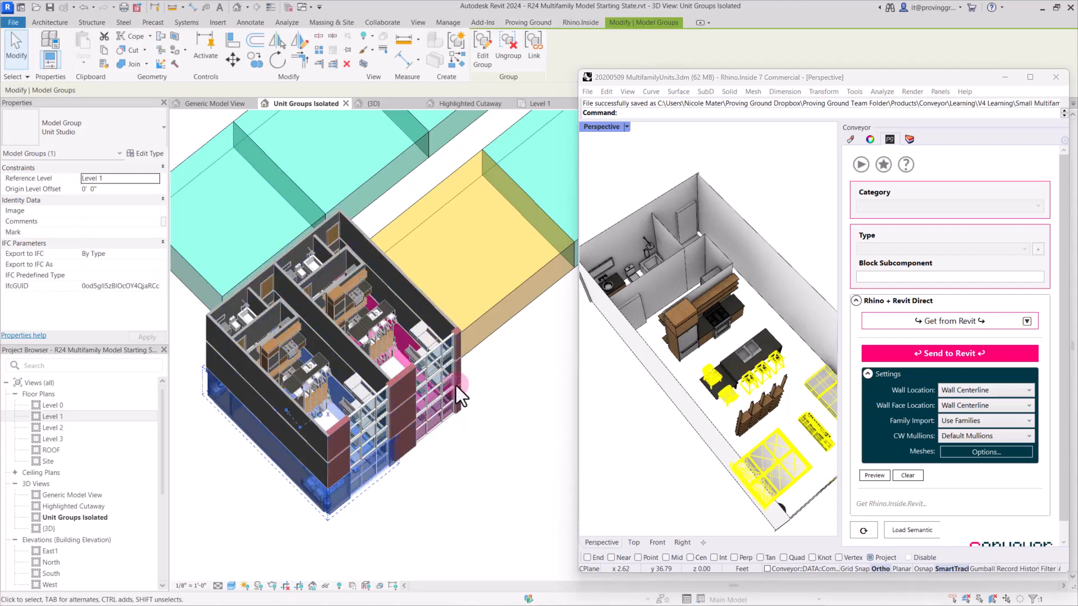
# - Within the Unit Studio group edit, ungroup Temp Unit Studio and dismiss the warning
pyautogui.click(482, 45)
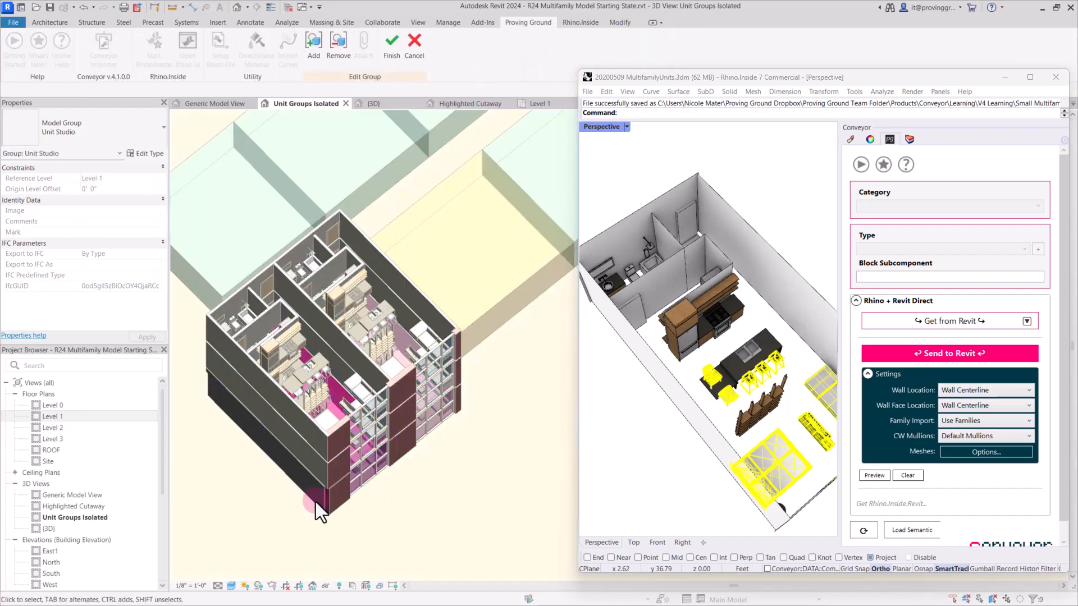
pyautogui.click(319, 501)
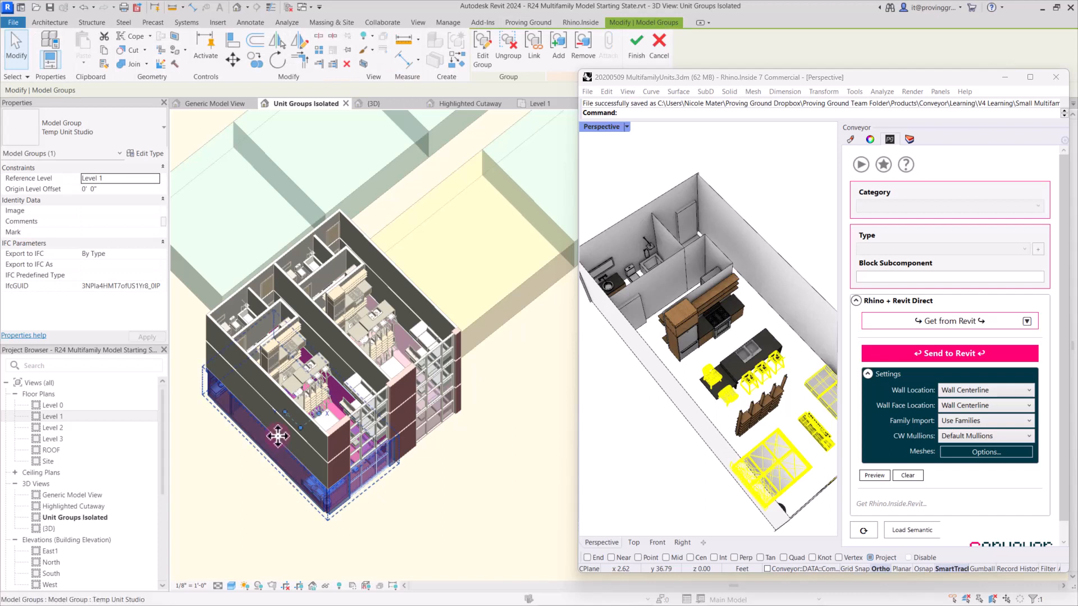
pyautogui.moveTo(281, 446)
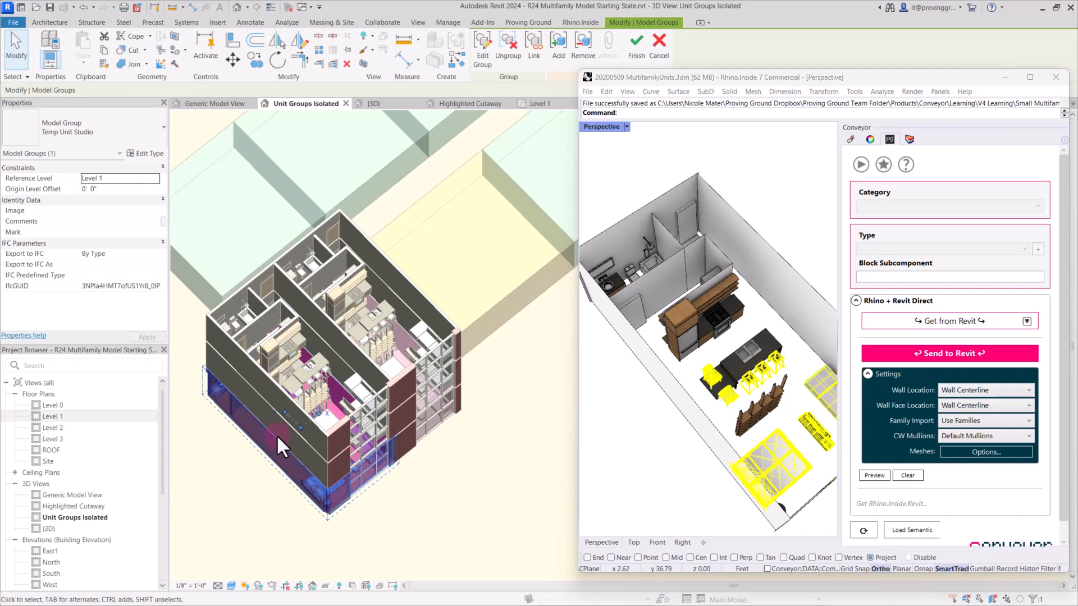
pyautogui.moveTo(788, 258)
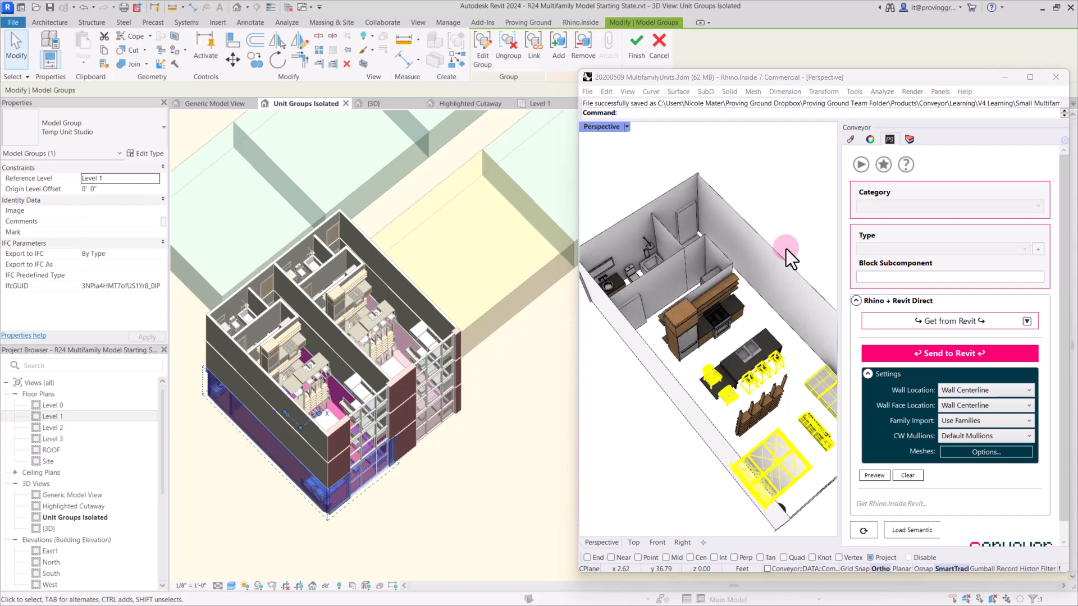
pyautogui.moveTo(410, 481)
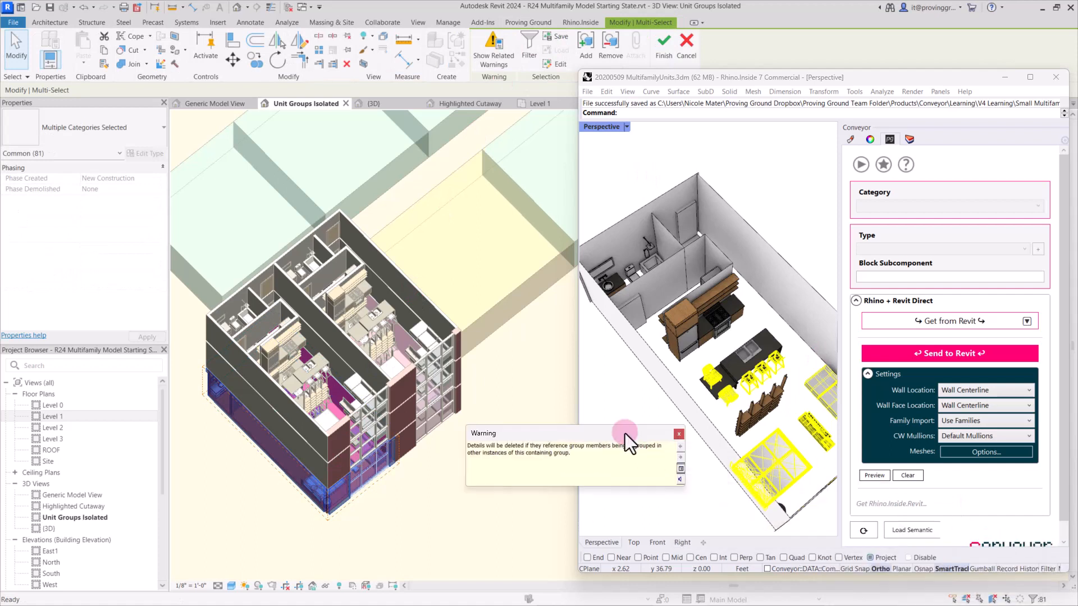
pyautogui.moveTo(625, 433); pyautogui.dragTo(570, 419)
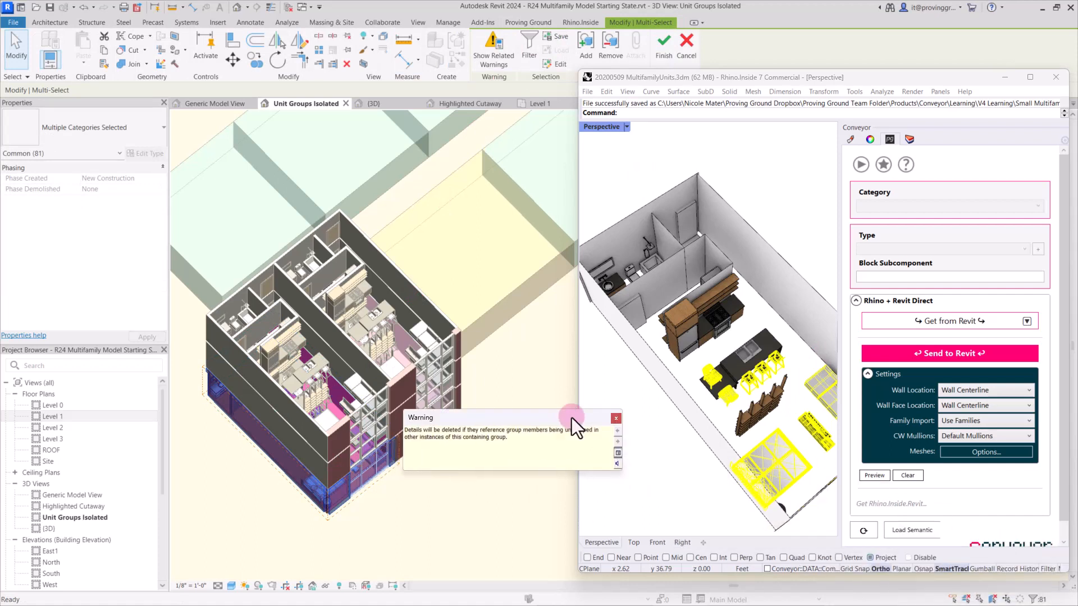
pyautogui.click(616, 417)
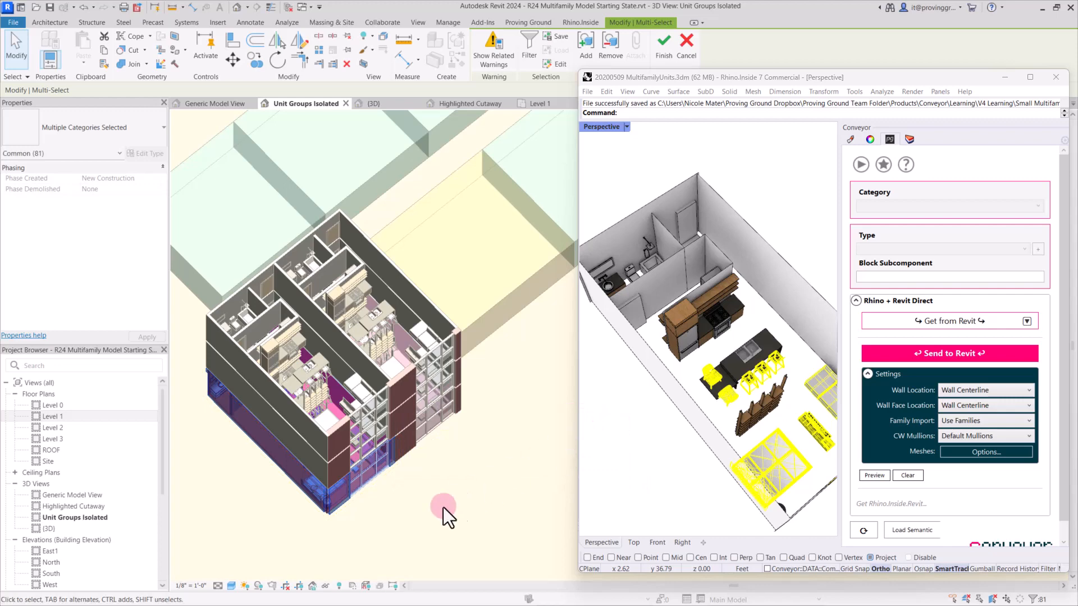
# - Add the elements, finish the group edit, and accept the room enclosure warnings
pyautogui.click(307, 499)
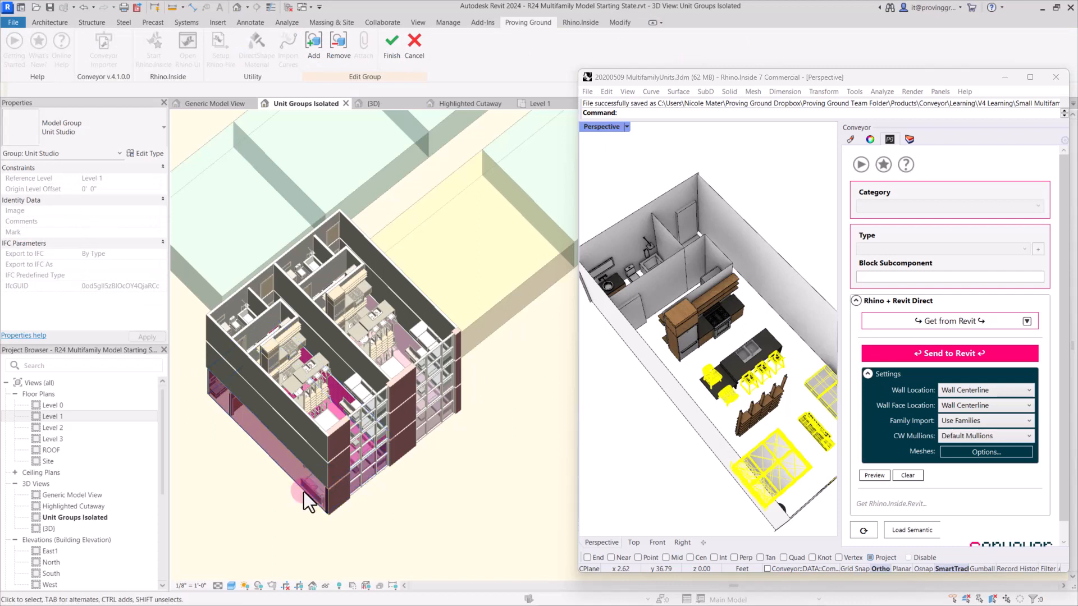
pyautogui.moveTo(342, 521)
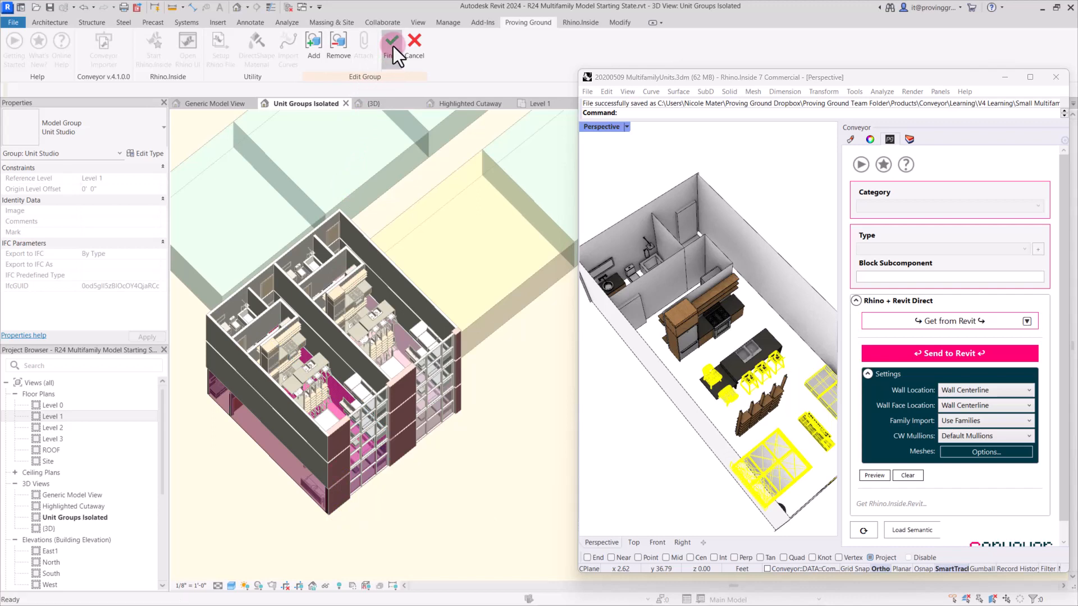
pyautogui.click(390, 45)
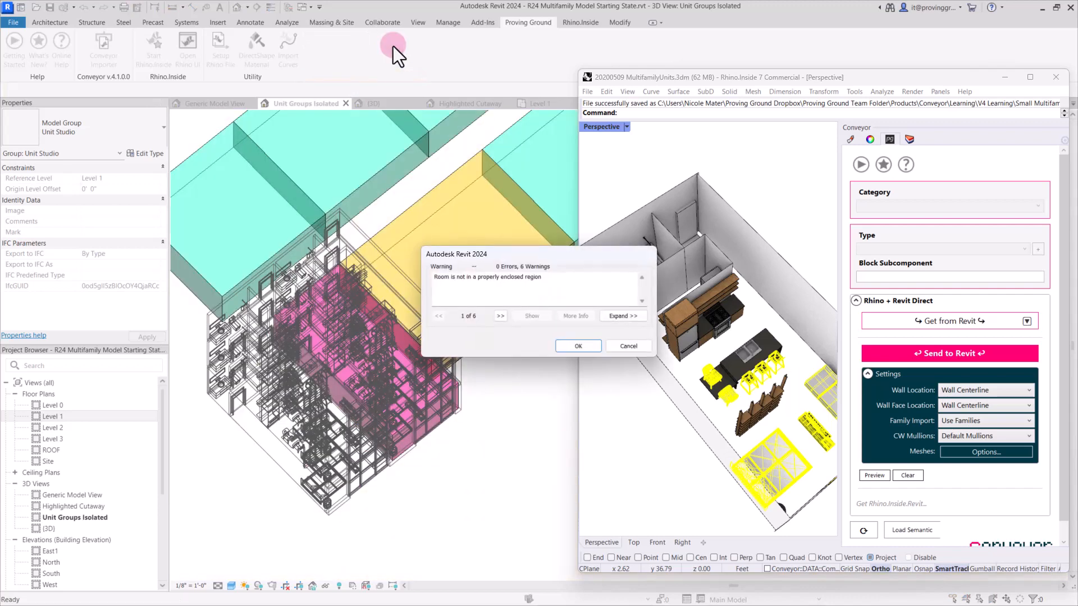
pyautogui.click(578, 345)
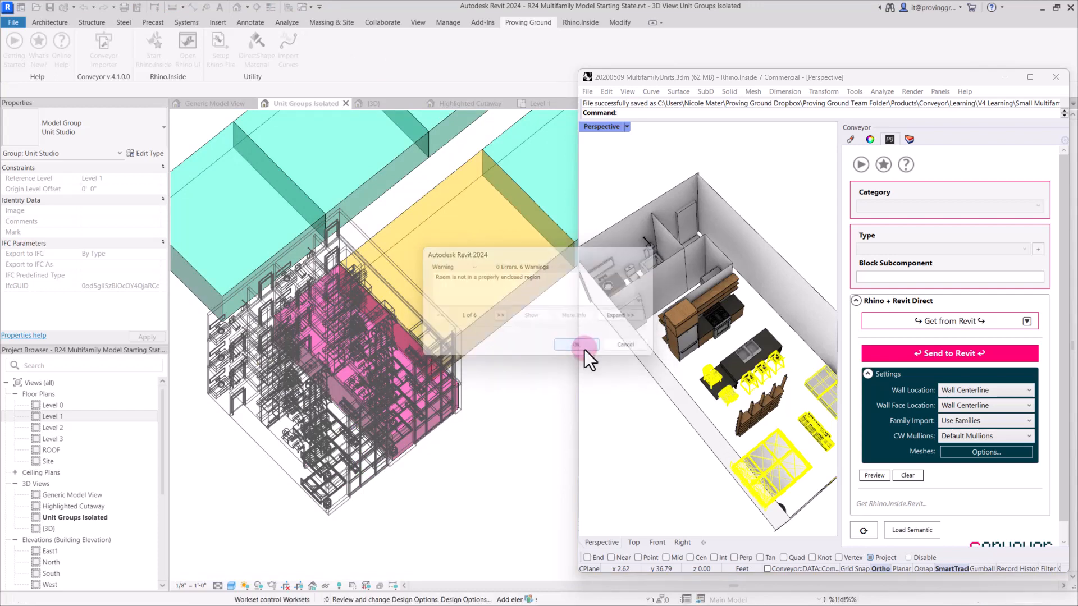
pyautogui.click(576, 344)
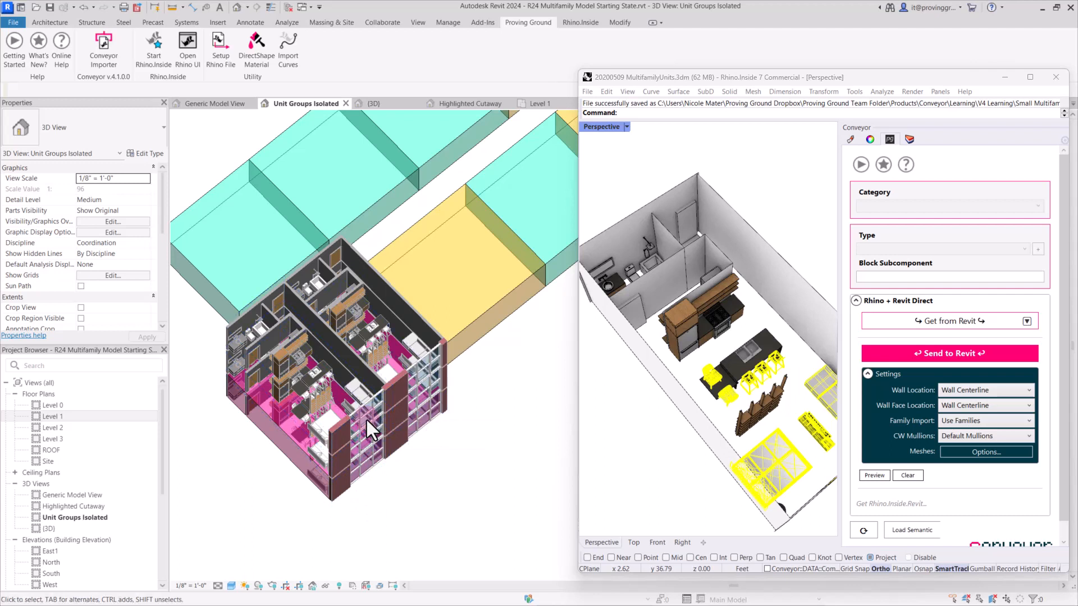
# - Switch to the Multifamily Model End State project's default 3D view
pyautogui.click(395, 419)
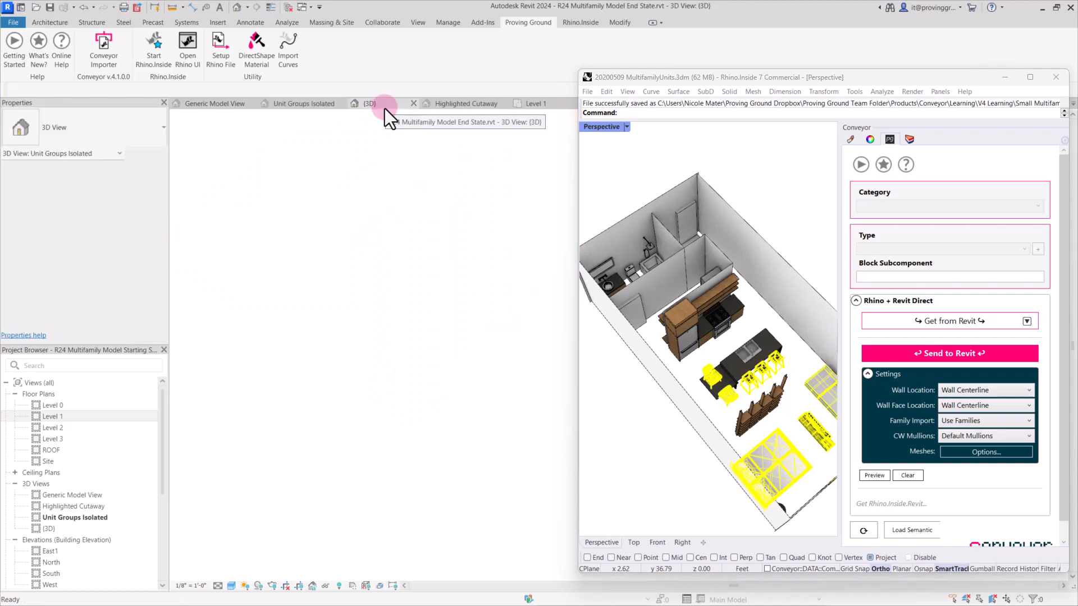
# - Open the End State model's Highlighted Cutaway 3D view
pyautogui.click(370, 103)
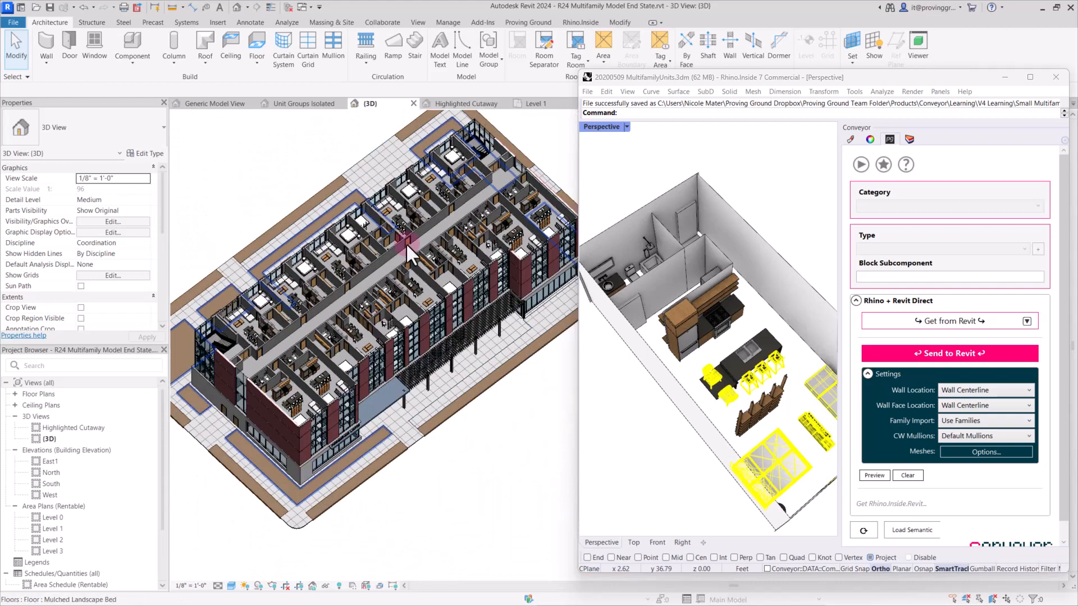
pyautogui.click(468, 104)
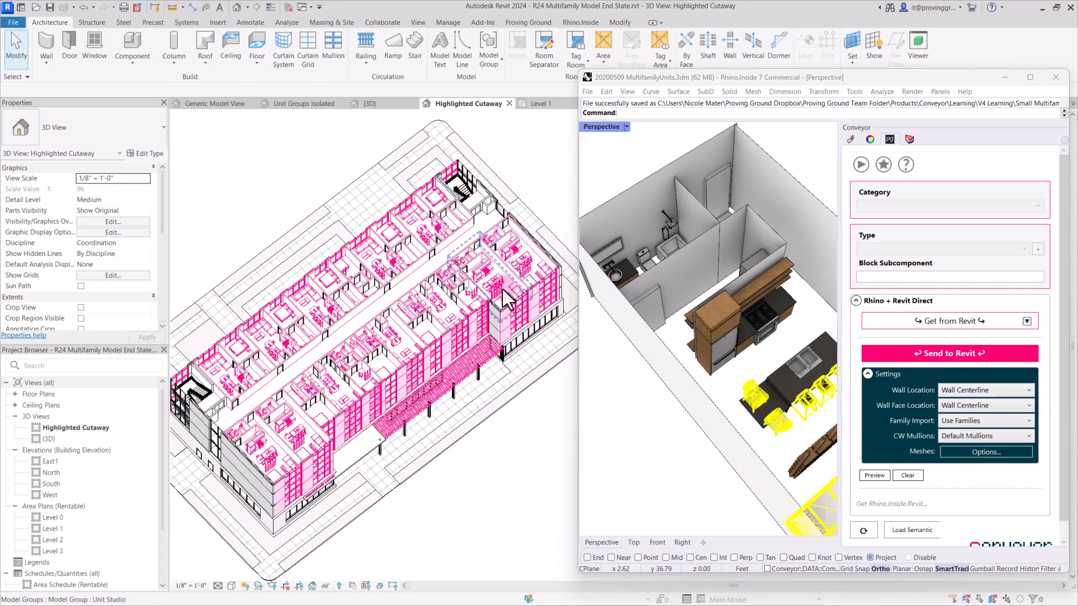
pyautogui.moveTo(509, 296)
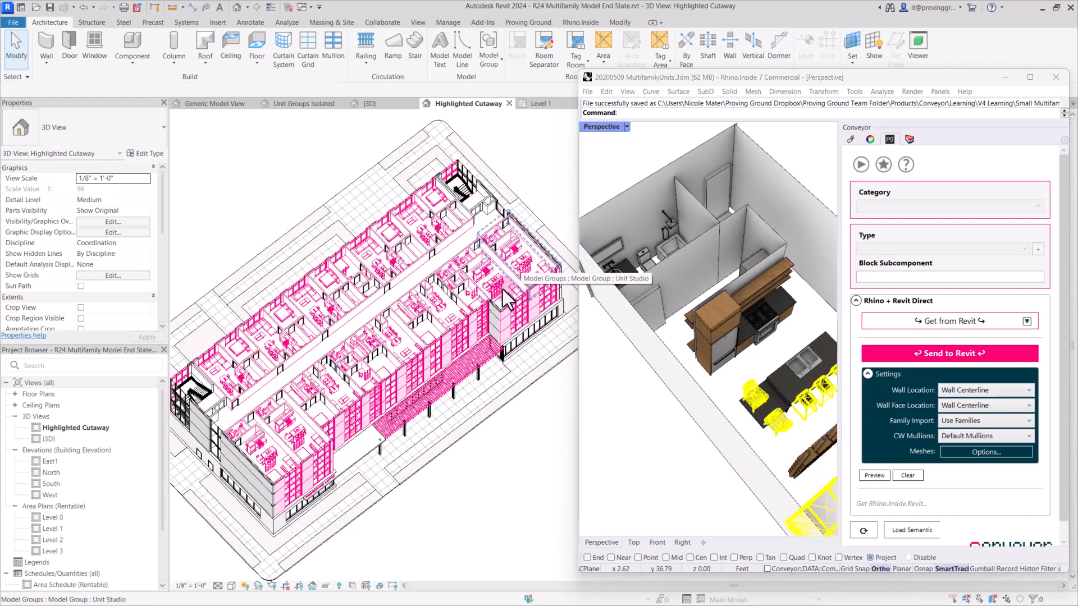